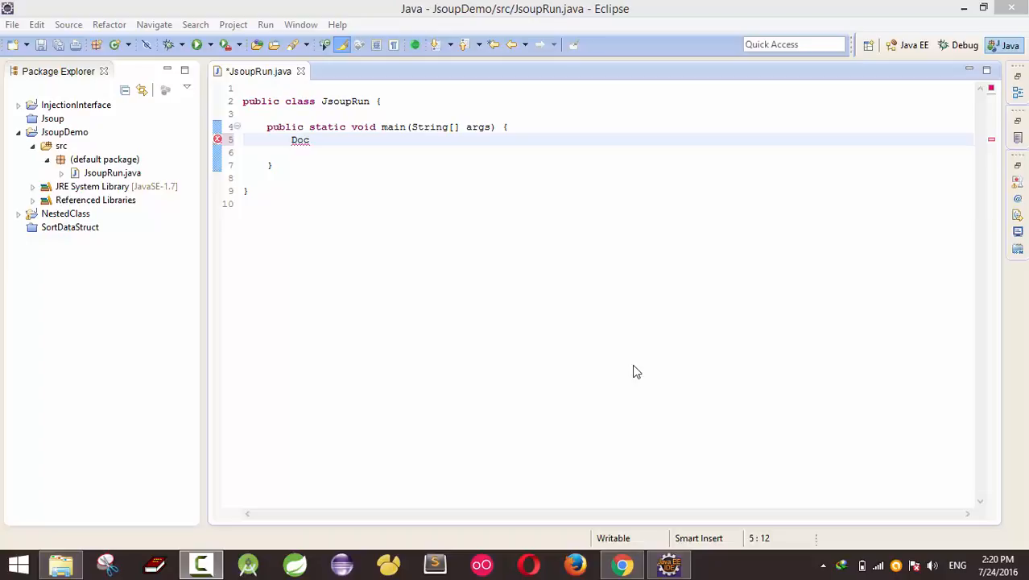
{"action": "mouse_move", "coordinate": [644, 357]}
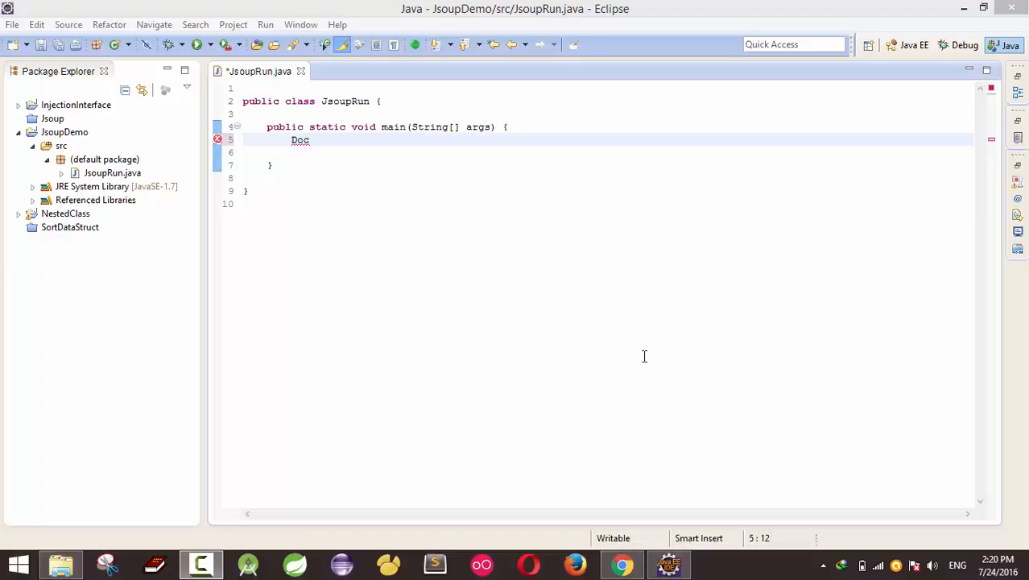
{"action": "mouse_move", "coordinate": [637, 356]}
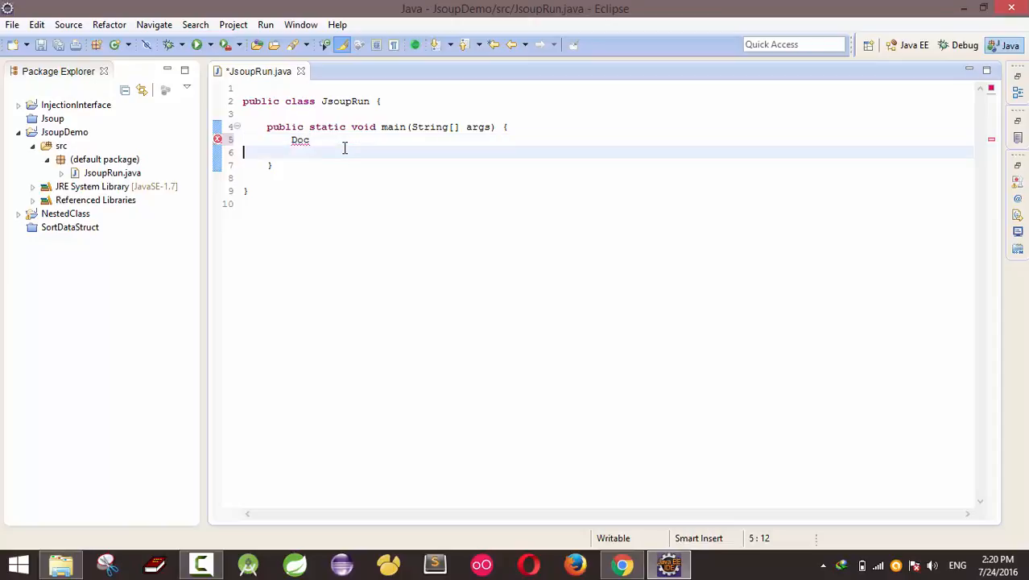
Copy the 'How to Adjust Bass on Computer' wikiHow URL from Chrome's address bar
{"action": "left_click", "coordinate": [621, 563]}
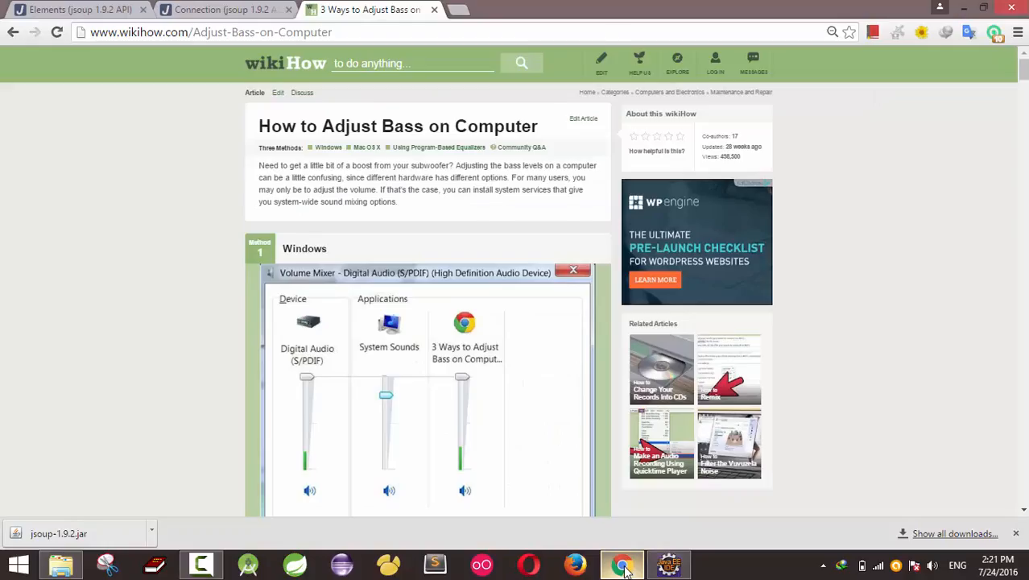
{"action": "left_click", "coordinate": [211, 33]}
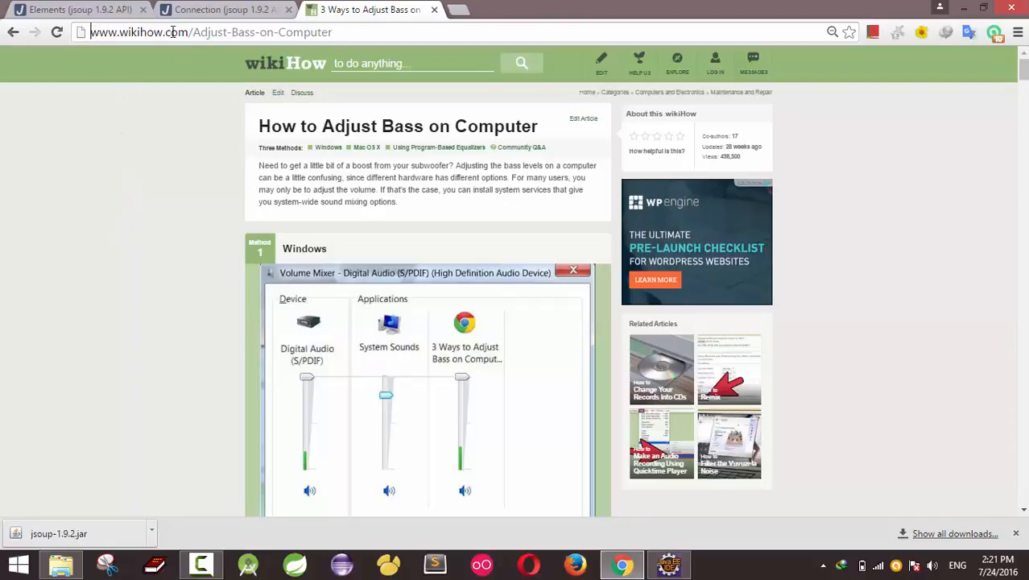
{"action": "left_click", "coordinate": [209, 32]}
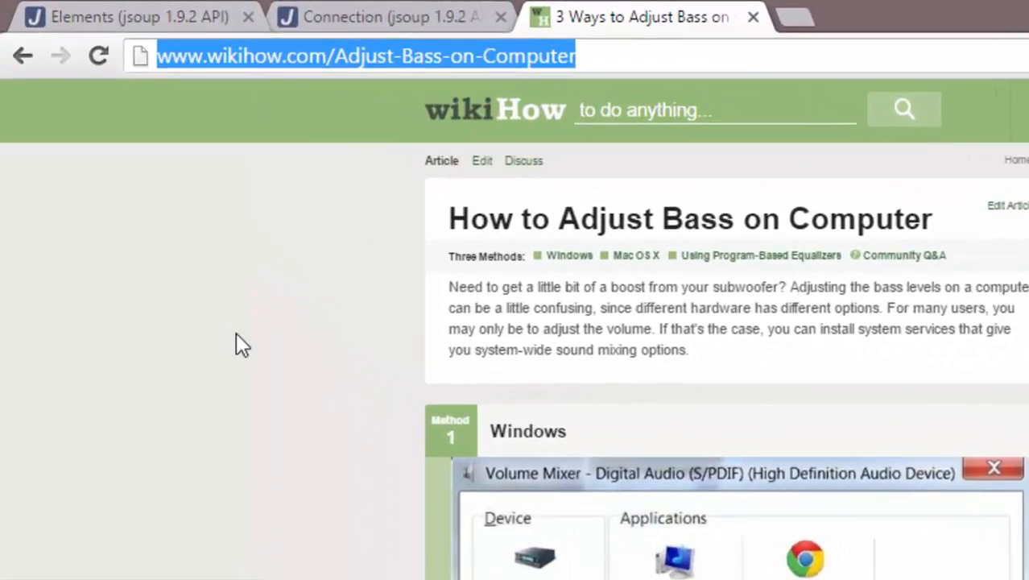
{"action": "left_click", "coordinate": [163, 192]}
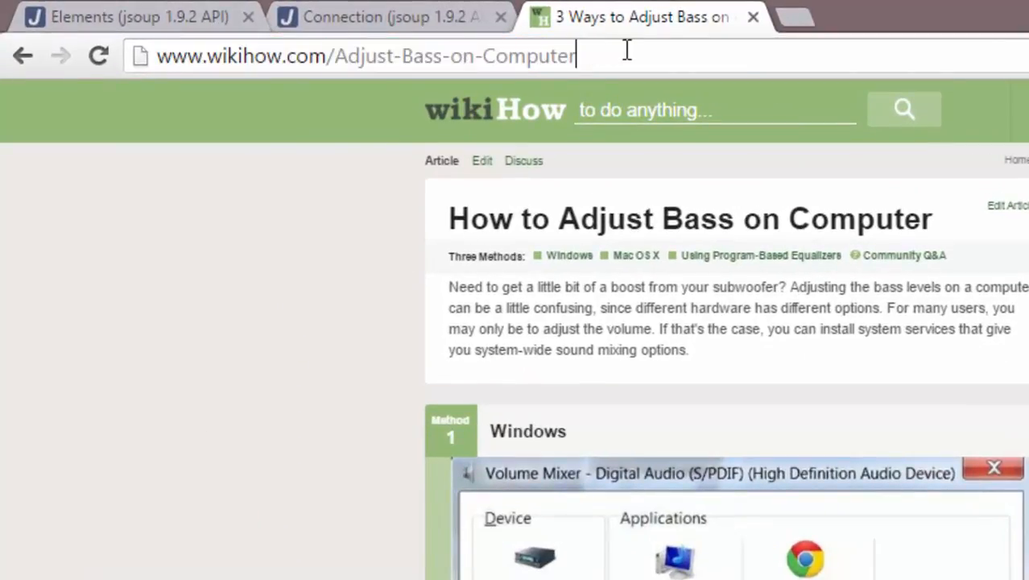
{"action": "right_click", "coordinate": [363, 56]}
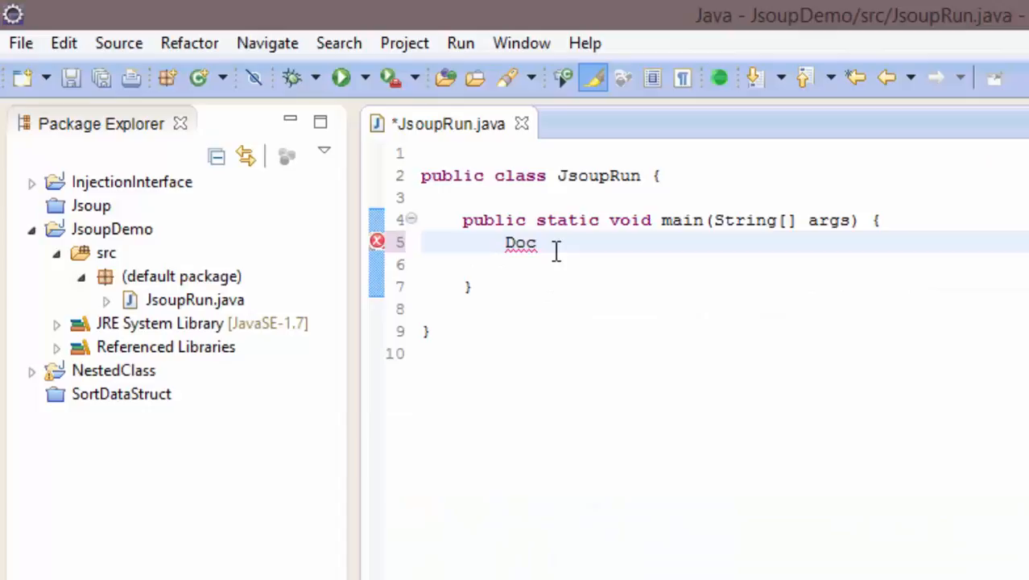
Finish Document dc=Jsoup.connect(URL).timeout(6000).get(); and add the IOException fix
{"action": "key", "text": "BackSpace"}
{"action": "type", "text": "ument dc=Jsoup.connect(\"http://www.wikihow.com/Adjust-Bass-on-Computer"}
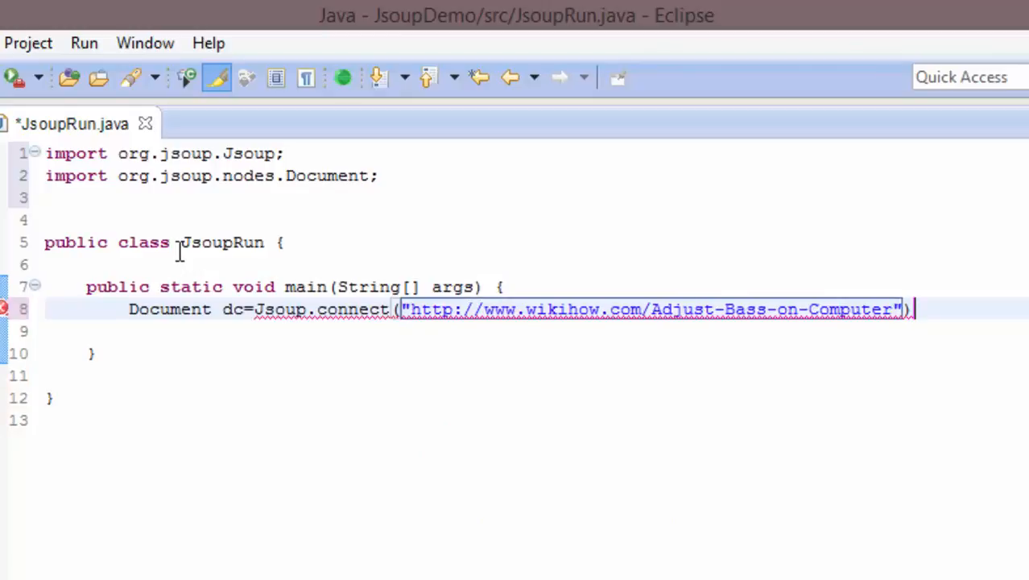
{"action": "type", "text": ".timeout(arg0"}
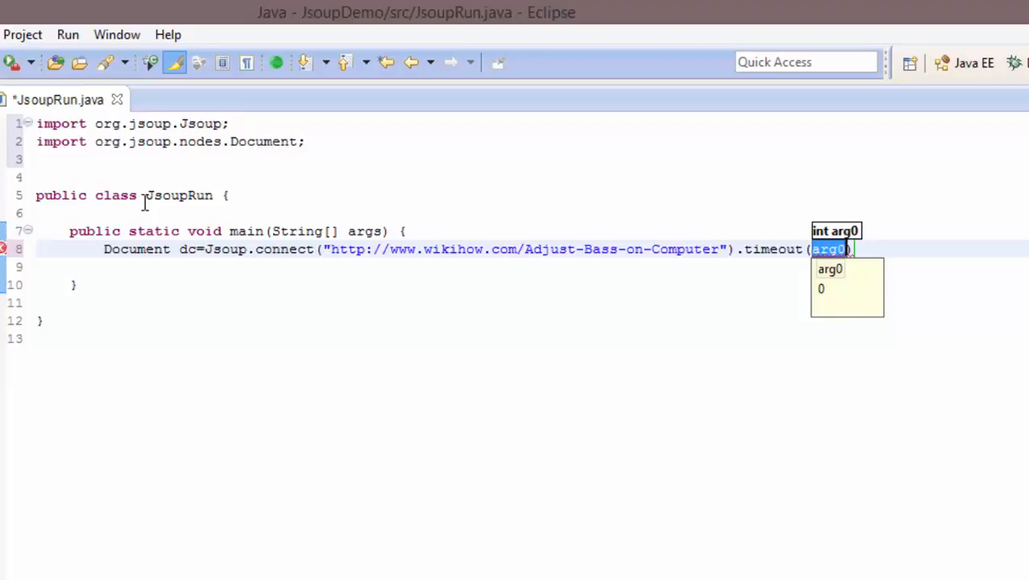
{"action": "type", "text": "6000"}
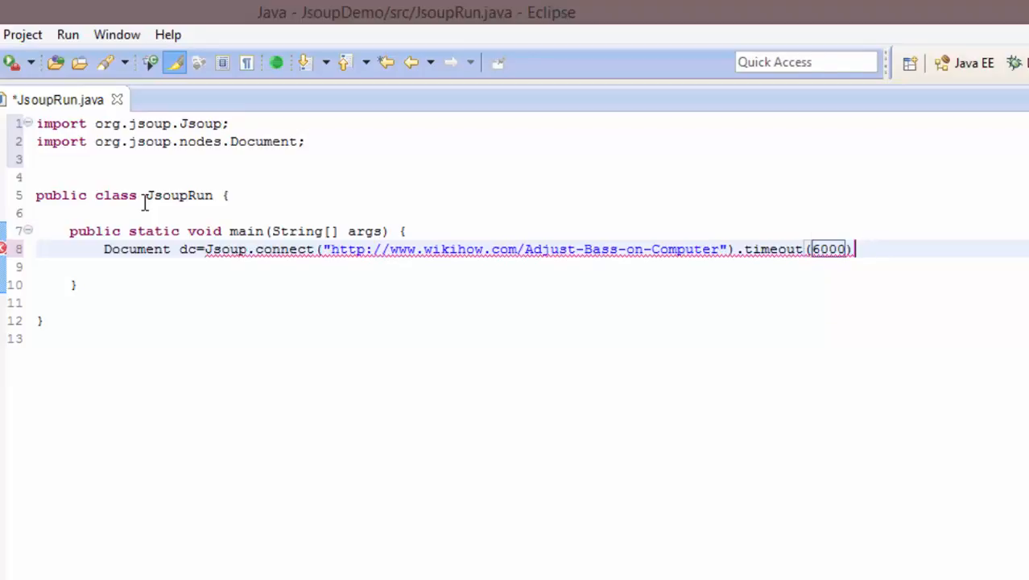
{"action": "type", "text": ".get();"}
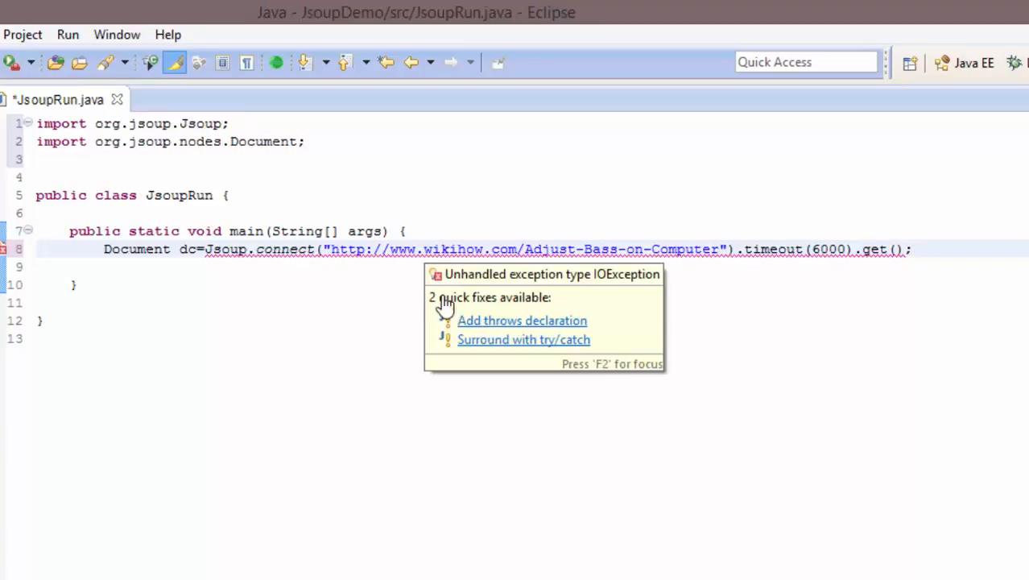
{"action": "left_click", "coordinate": [522, 320]}
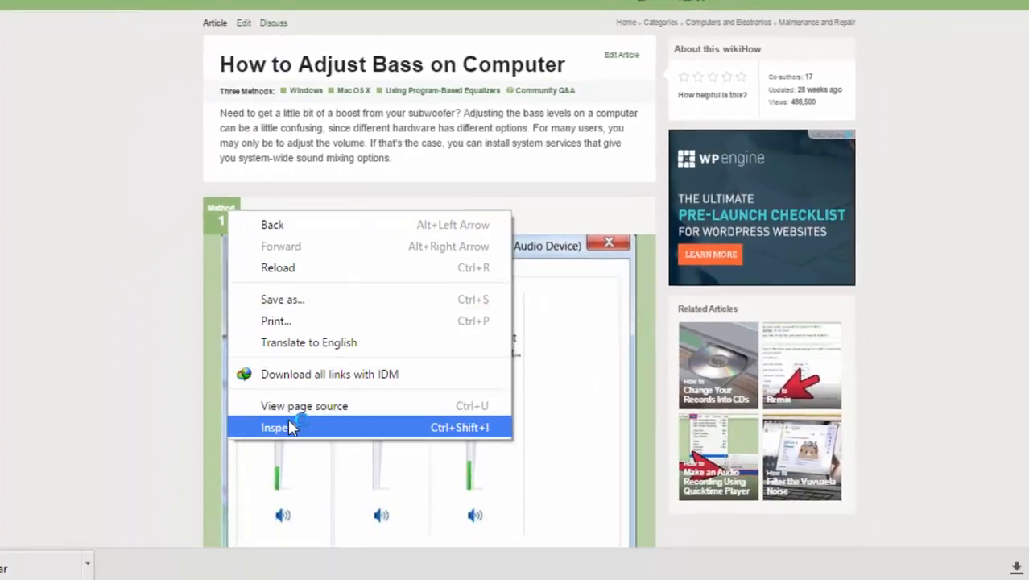
Inspect the article's HTML in Chrome and pick out the bodycontents id around Method 1
{"action": "left_click", "coordinate": [277, 427]}
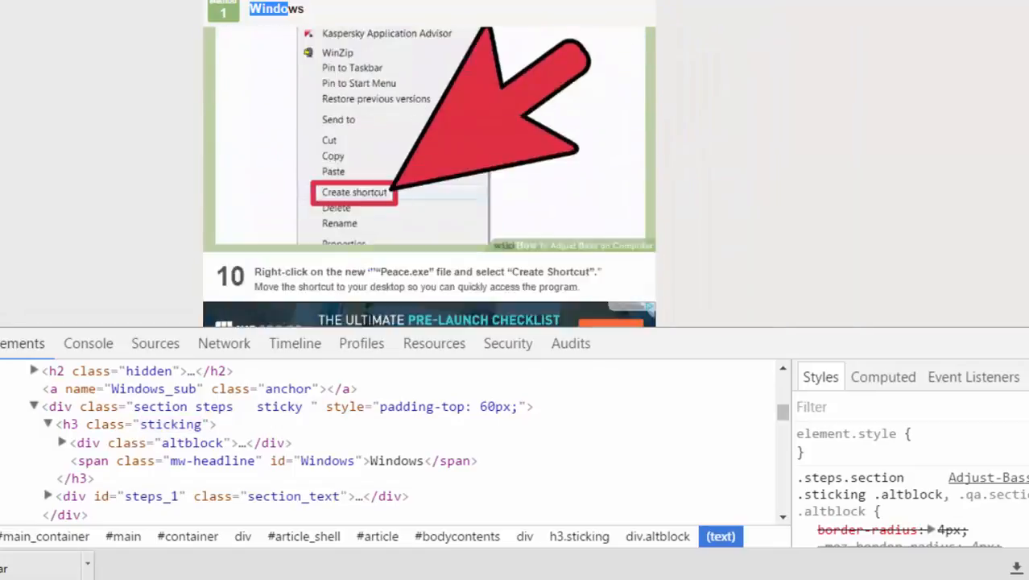
{"action": "scroll", "scroll_direction": "down", "scroll_amount": 3}
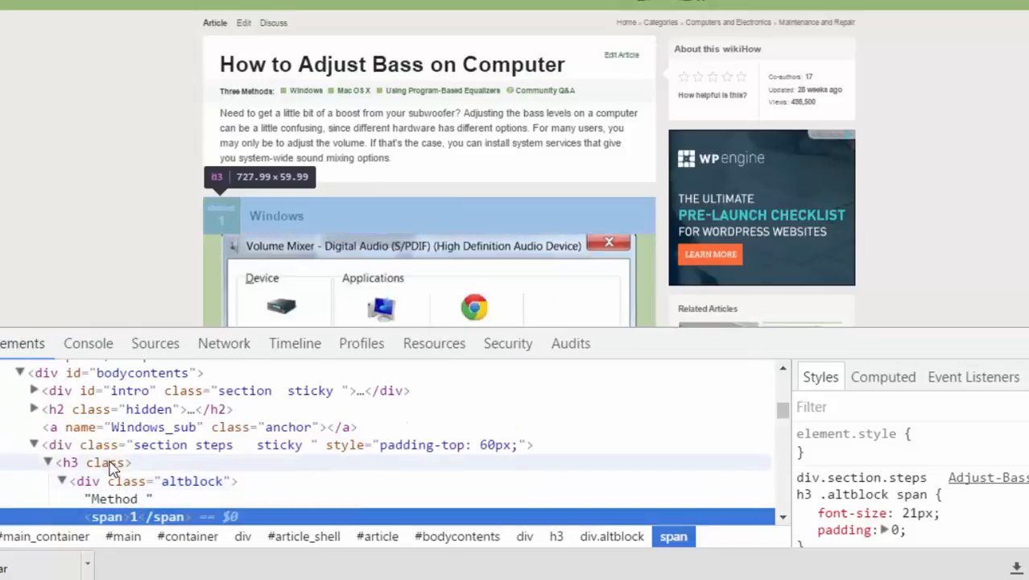
{"action": "left_click", "coordinate": [141, 372]}
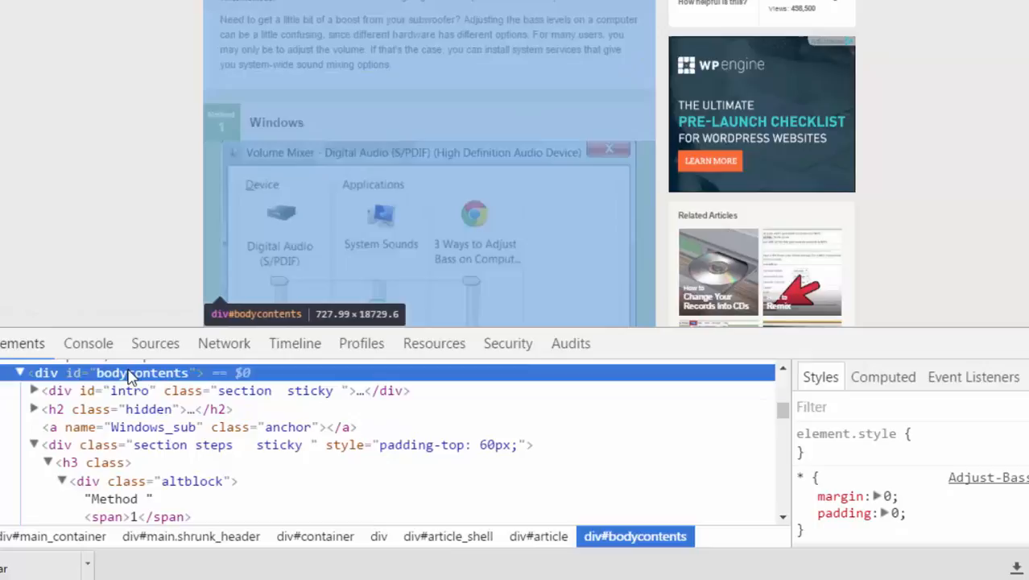
{"action": "double_click", "coordinate": [142, 372]}
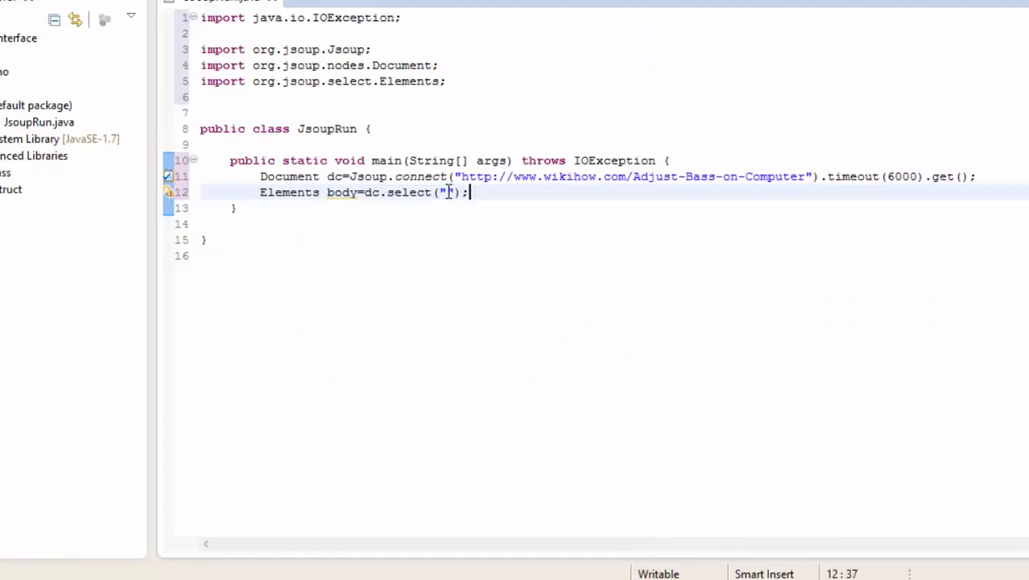
Select div#bodycontents into body and start a for loop over its Jsoup Elements
{"action": "type", "text": "div."}
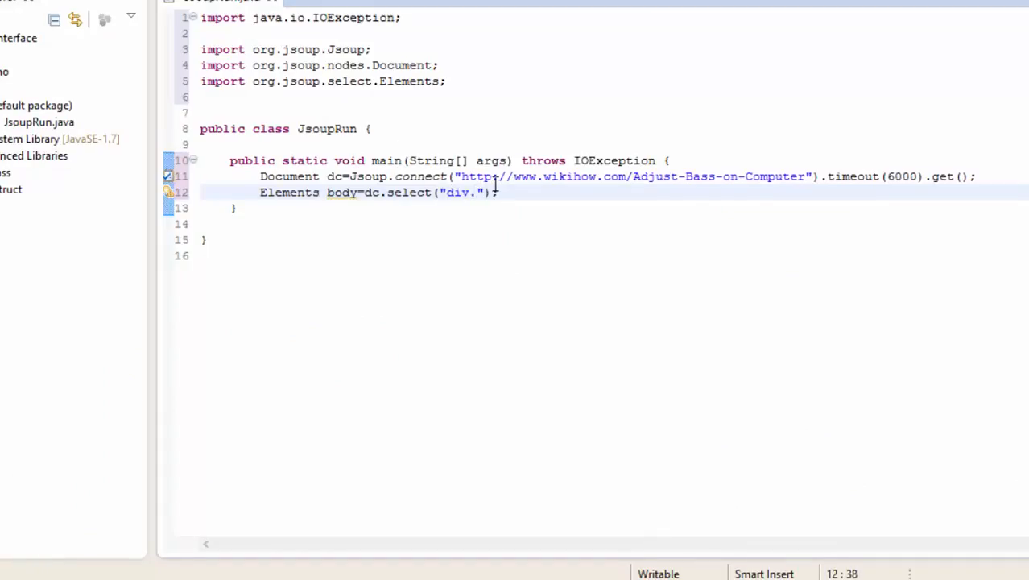
{"action": "type", "text": "#bodycontents"}
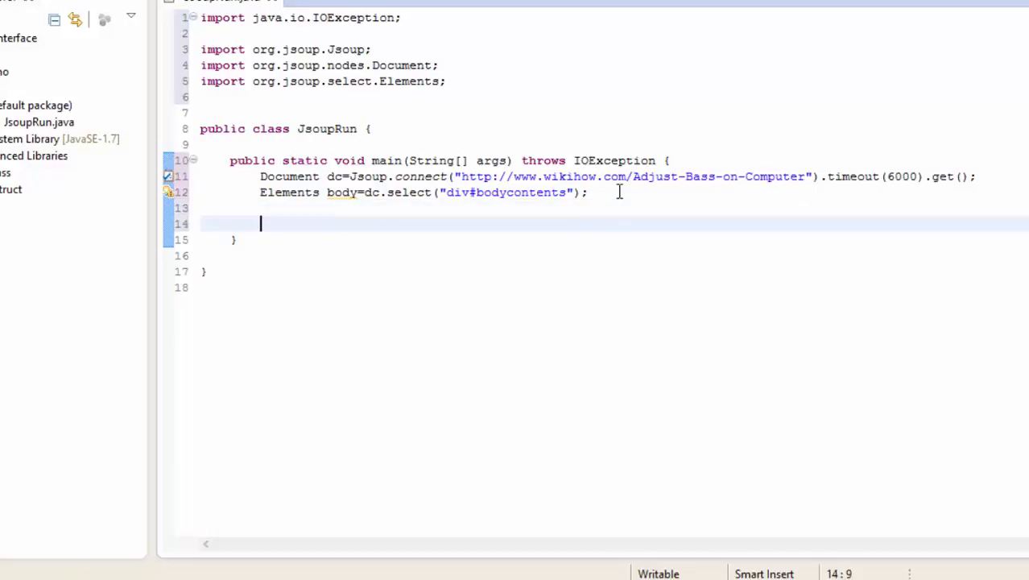
{"action": "type", "text": "for ( element : body) {"}
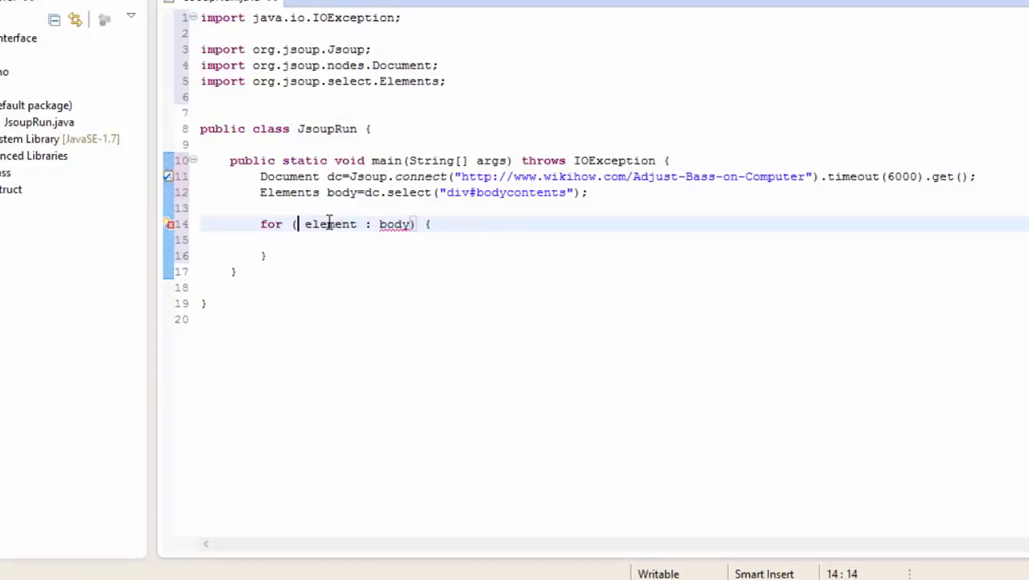
{"action": "type", "text": "Elem"}
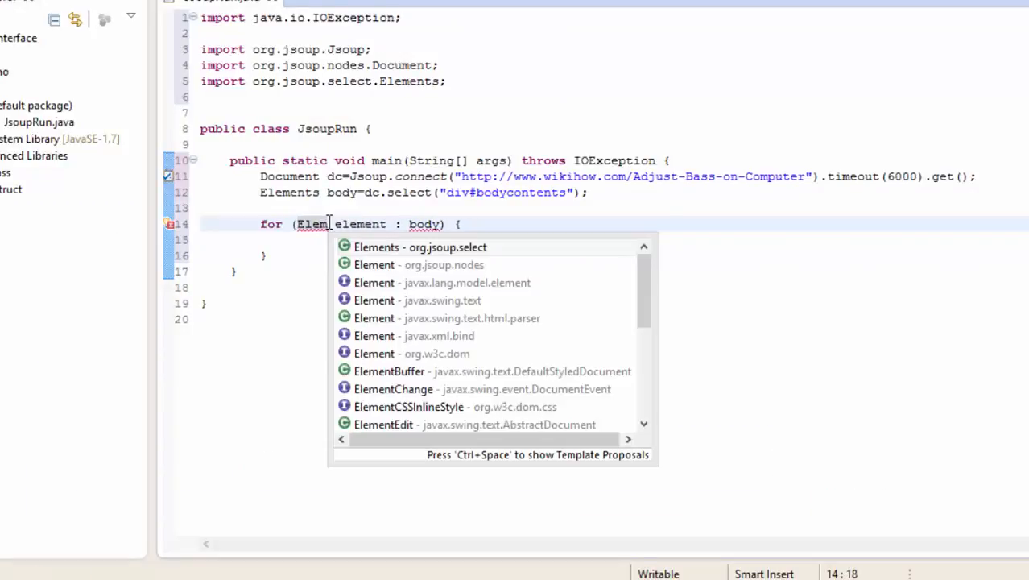
{"action": "left_click", "coordinate": [374, 264]}
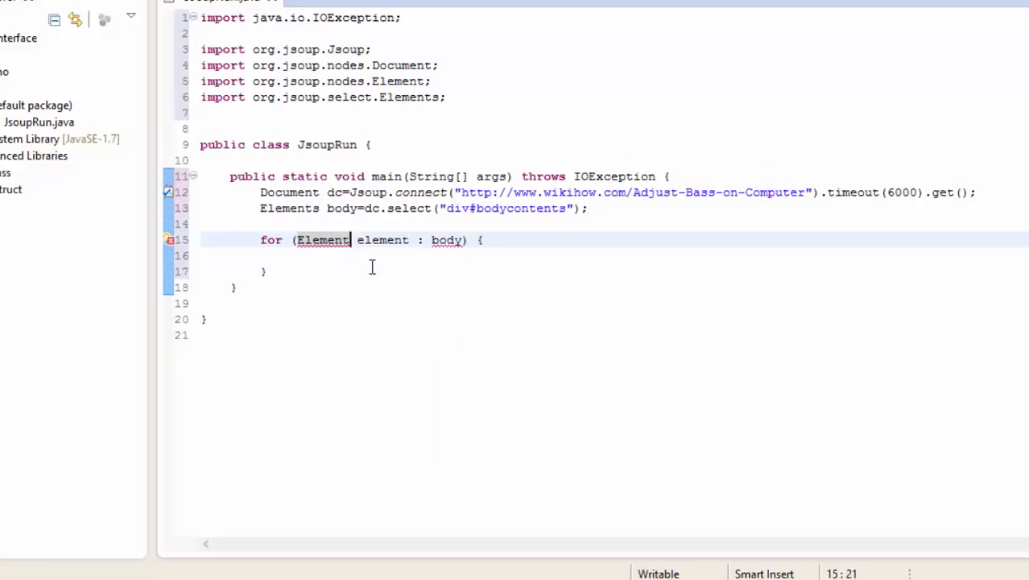
Rename the loop variable to step and begin String method=step.select("");
{"action": "double_click", "coordinate": [323, 239]}
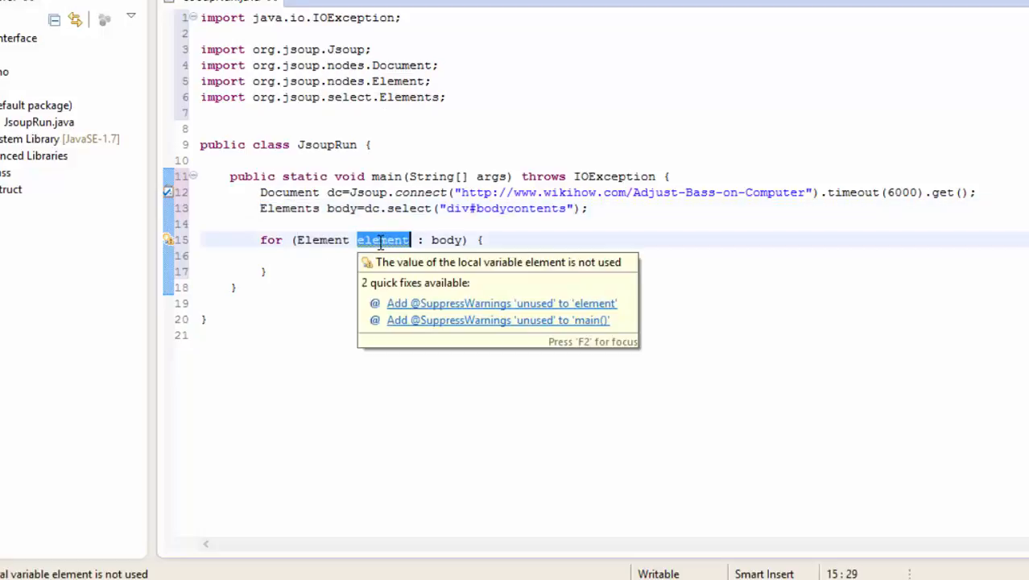
{"action": "type", "text": "stp"}
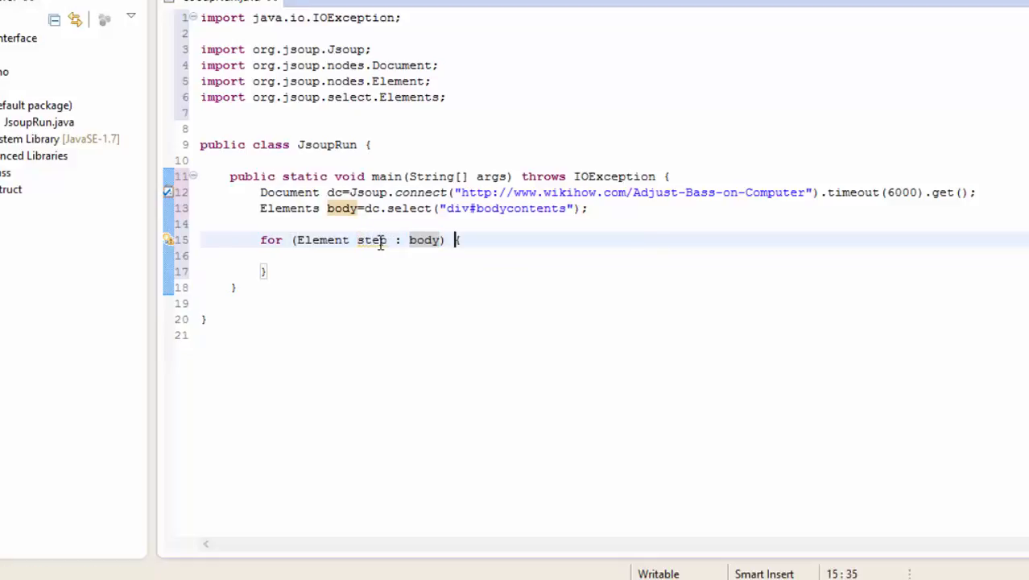
{"action": "type", "text": "String"}
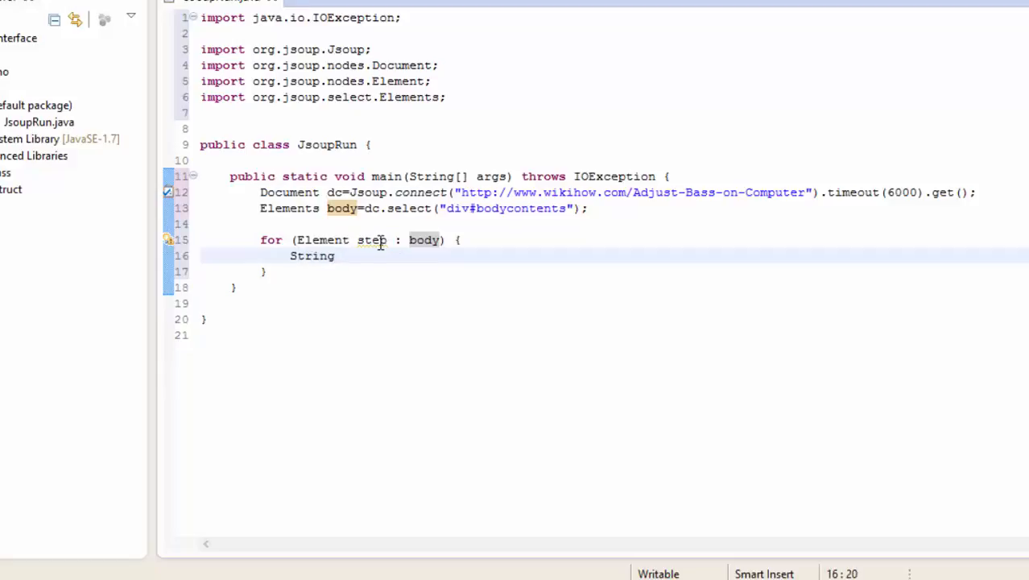
{"action": "type", "text": "method=step.select(\""}
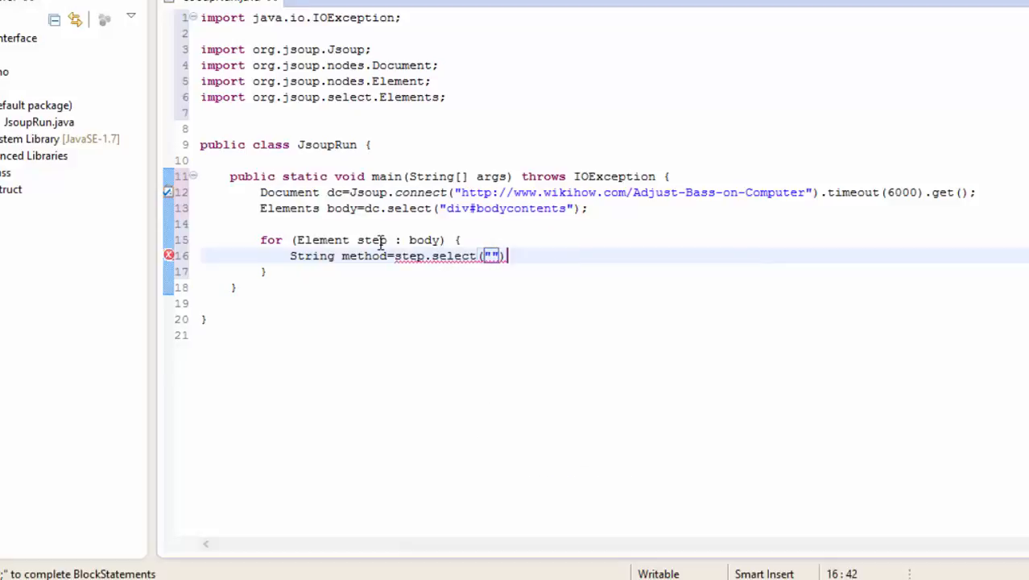
{"action": "type", "text": ";"}
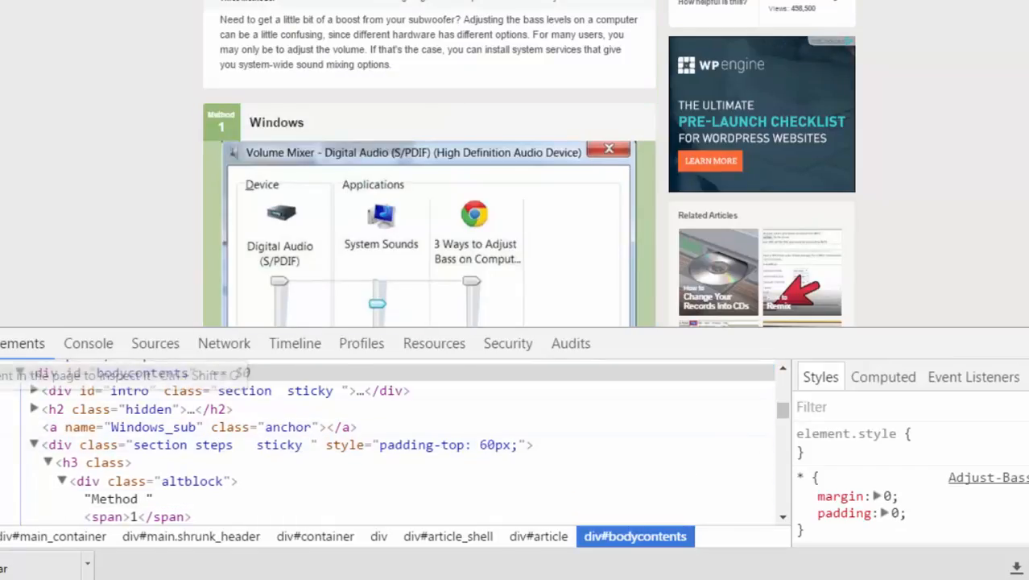
Inspect the div with class 'section steps' in the DevTools Elements panel
{"action": "left_click", "coordinate": [133, 516]}
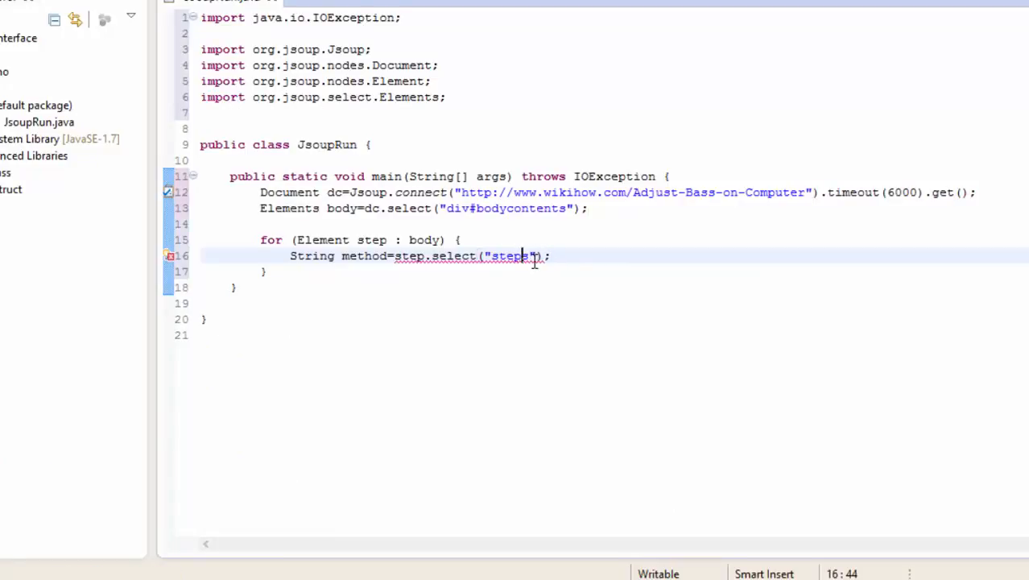
Write String method=step.select("div.steps h3 div.altblock").text(); using the inspected altblock class
{"action": "type", "text": "div."}
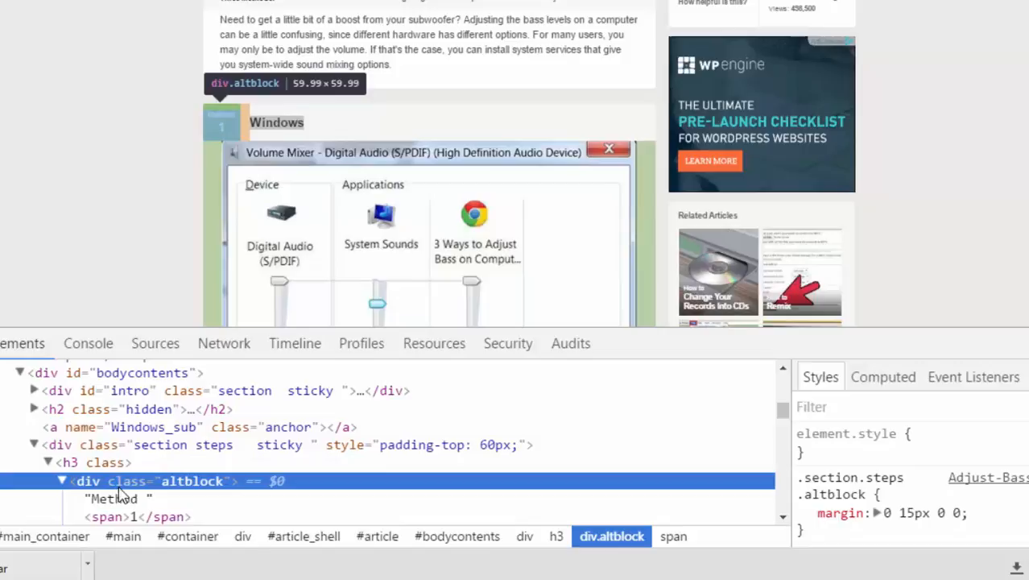
{"action": "double_click", "coordinate": [192, 481]}
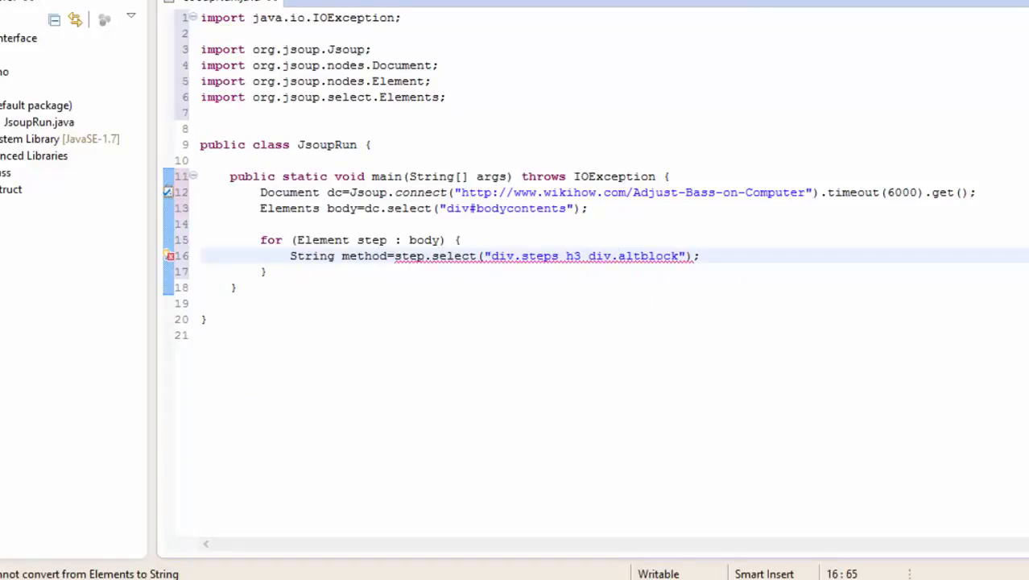
{"action": "type", "text": "."}
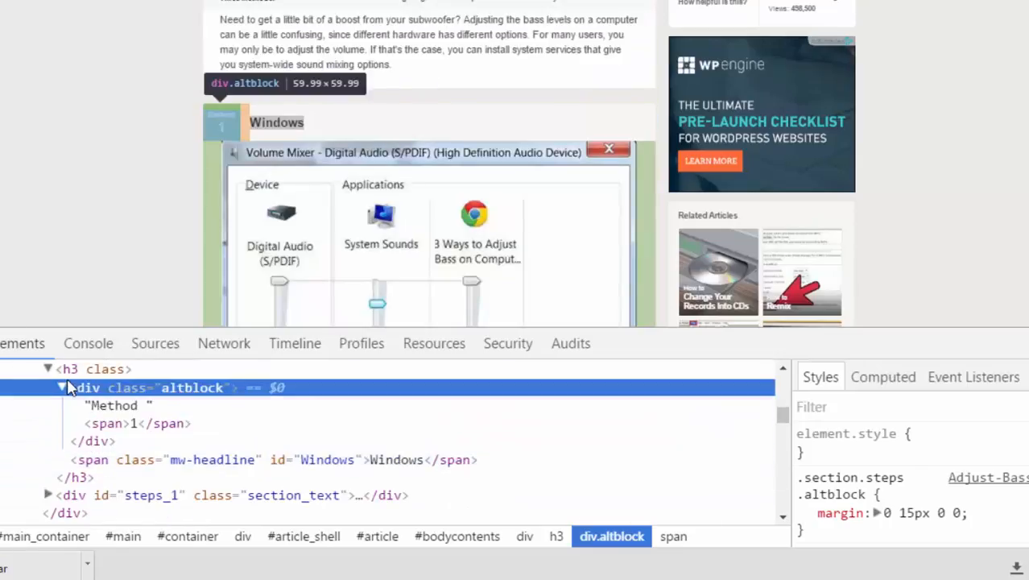
{"action": "left_click", "coordinate": [113, 405]}
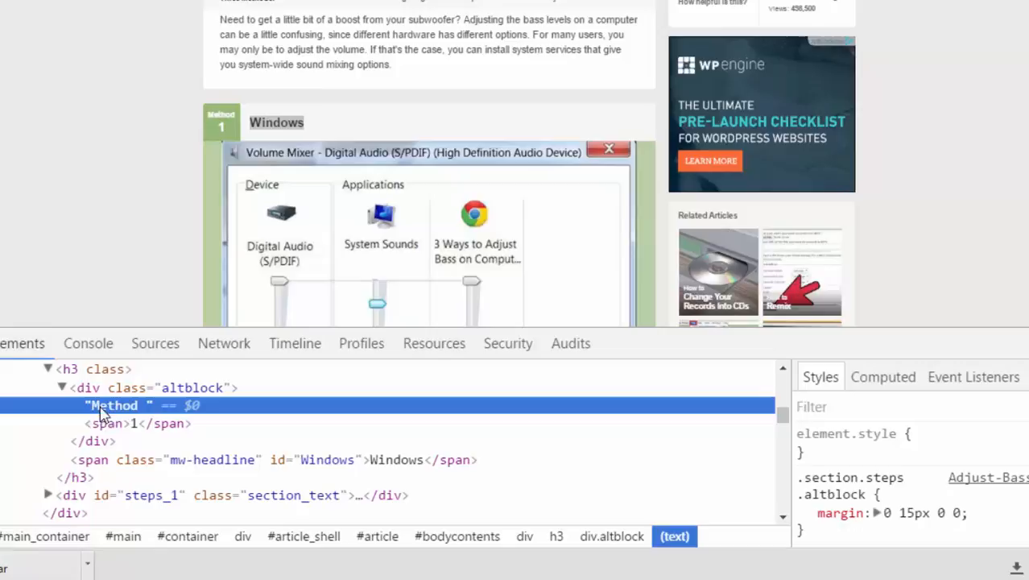
{"action": "left_click", "coordinate": [107, 423]}
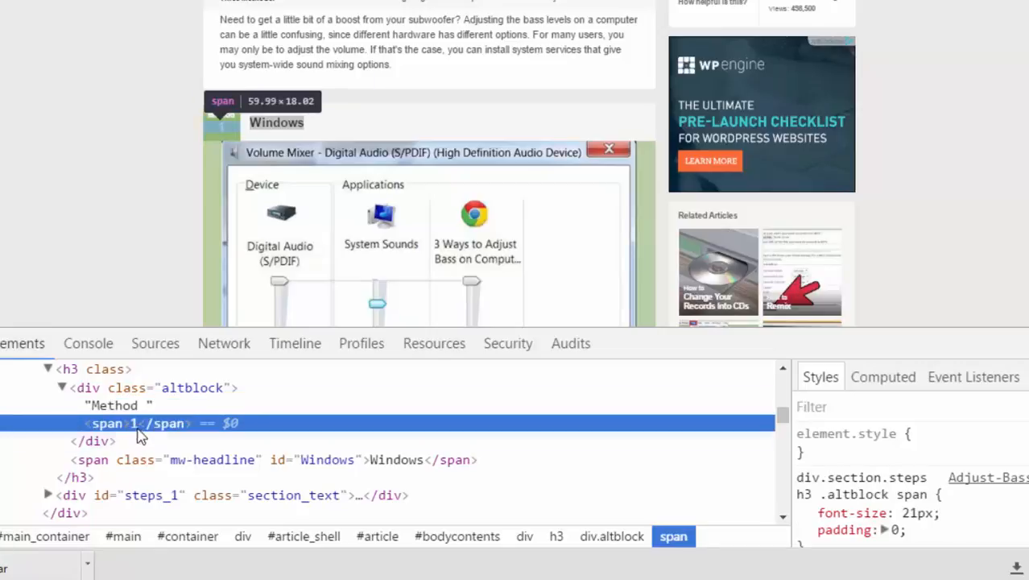
{"action": "left_click", "coordinate": [113, 405]}
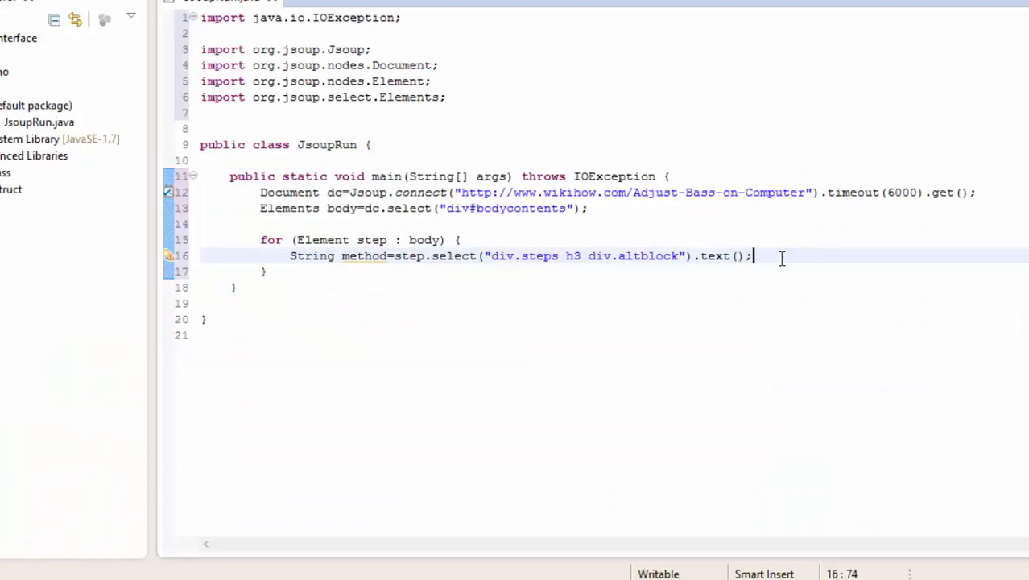
Print method, run JsoupRun to get Method 1, 2, 3, then begin String title
{"action": "type", "text": "sys"}
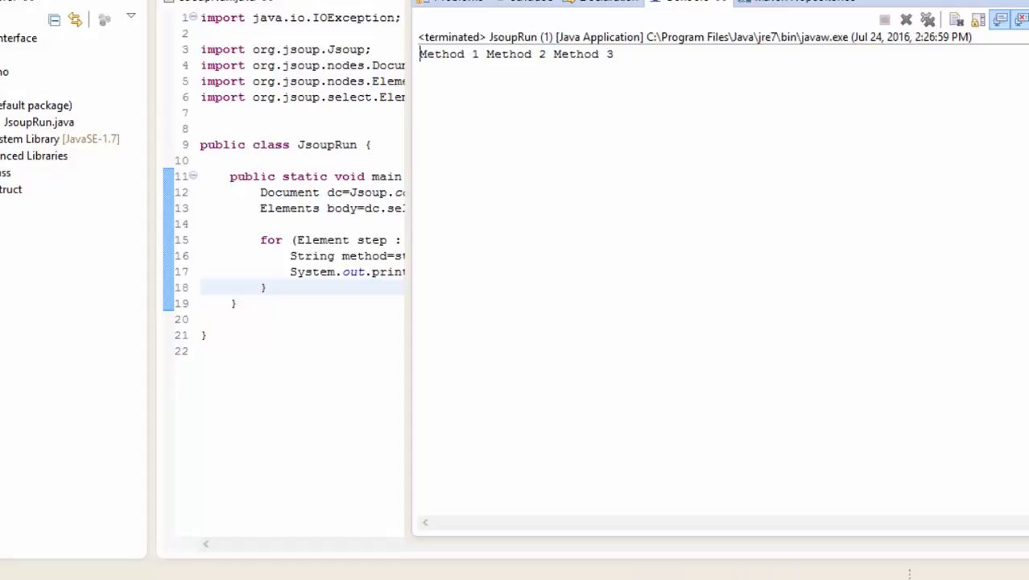
{"action": "double_click", "coordinate": [496, 54]}
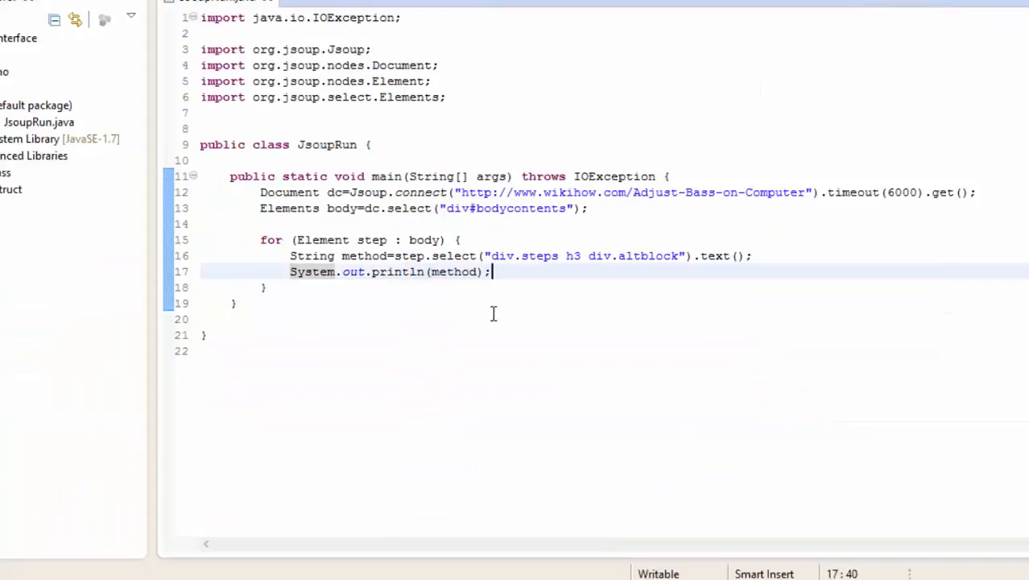
{"action": "type", "text": "String title=s"}
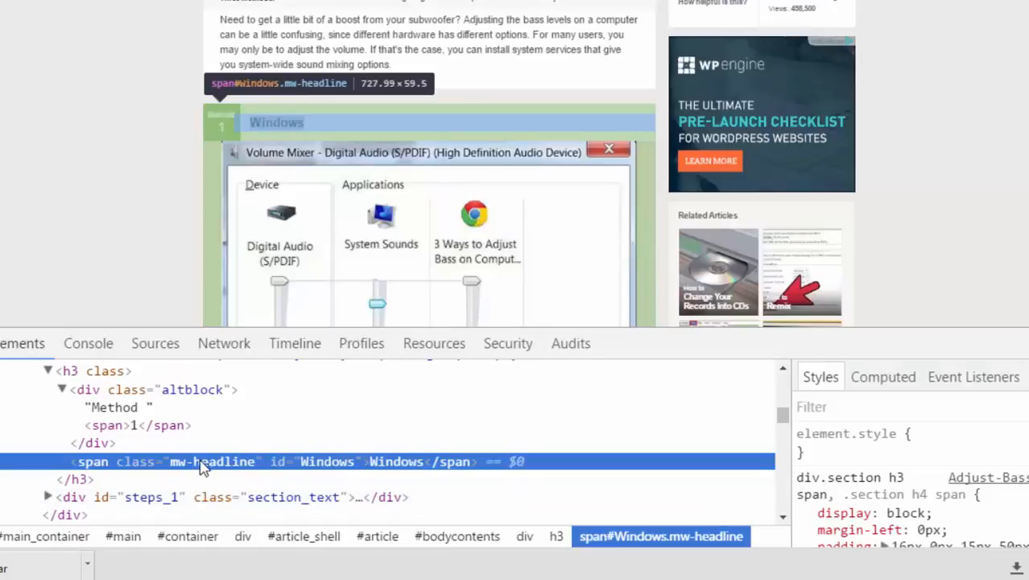
Store the div.steps h3 span.mw-headline text as title and print it
{"action": "double_click", "coordinate": [212, 461]}
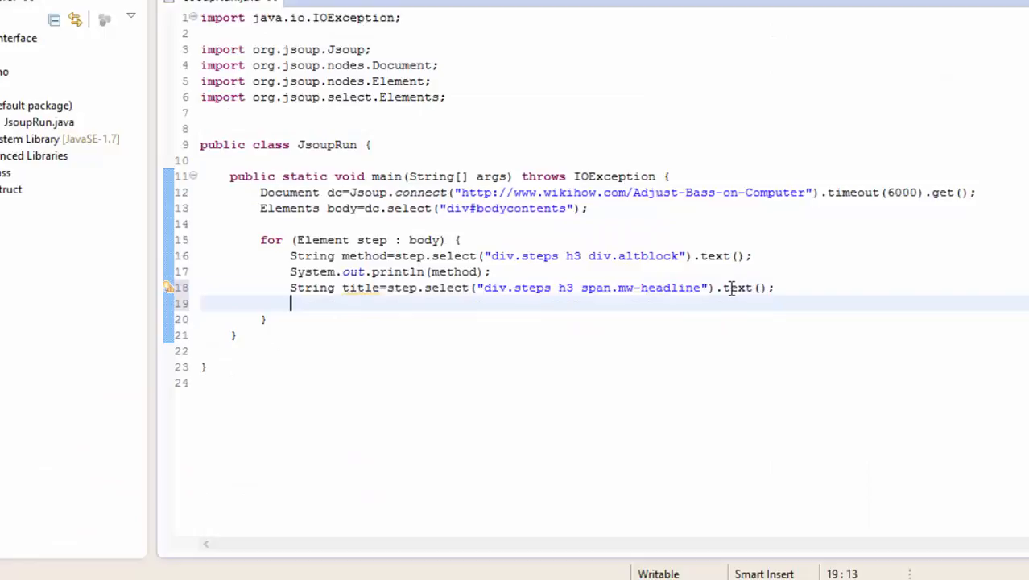
{"action": "left_click", "coordinate": [492, 288]}
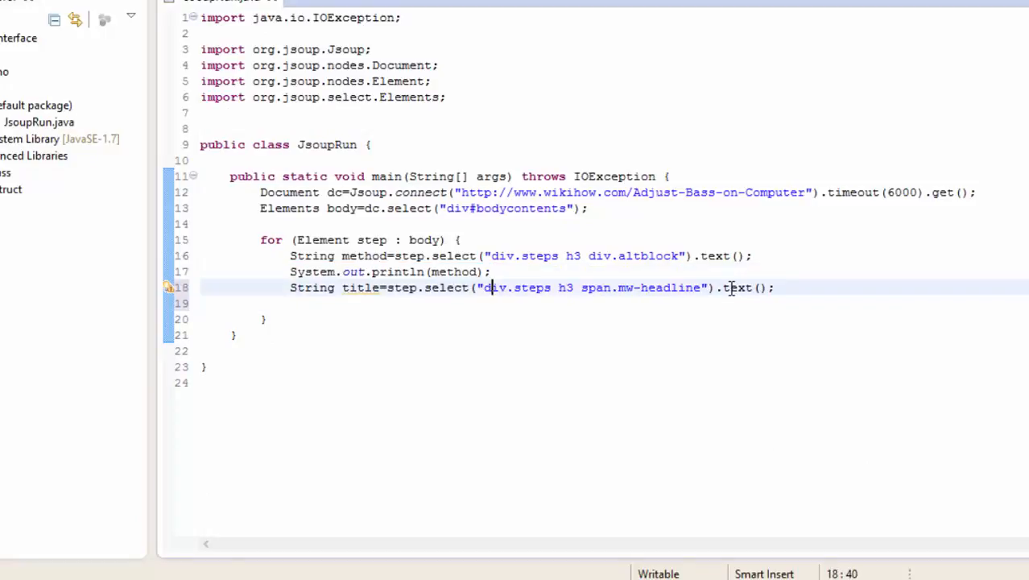
{"action": "type", "text": "System.out.println(method);"}
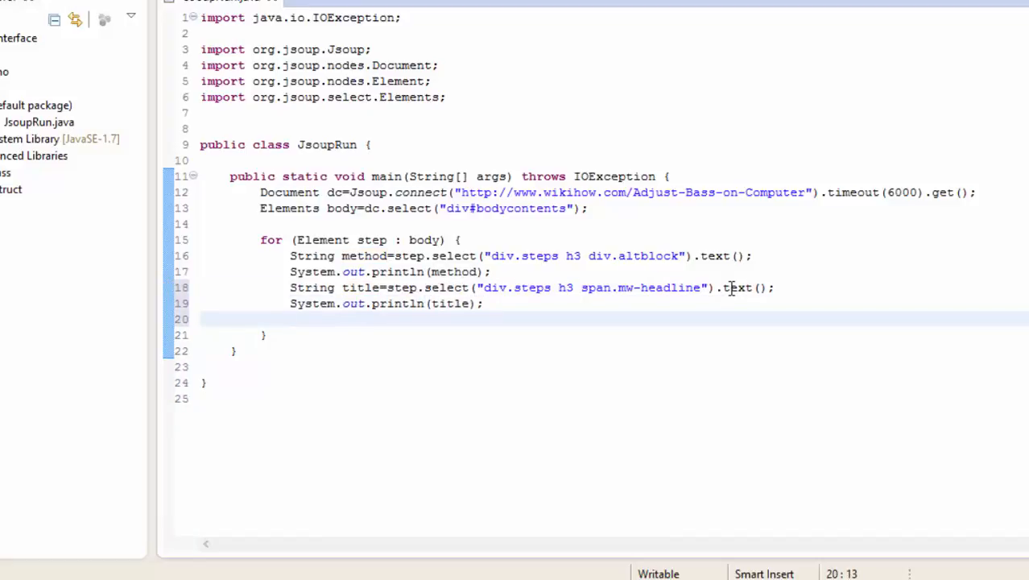
{"action": "key", "text": "alt+tab"}
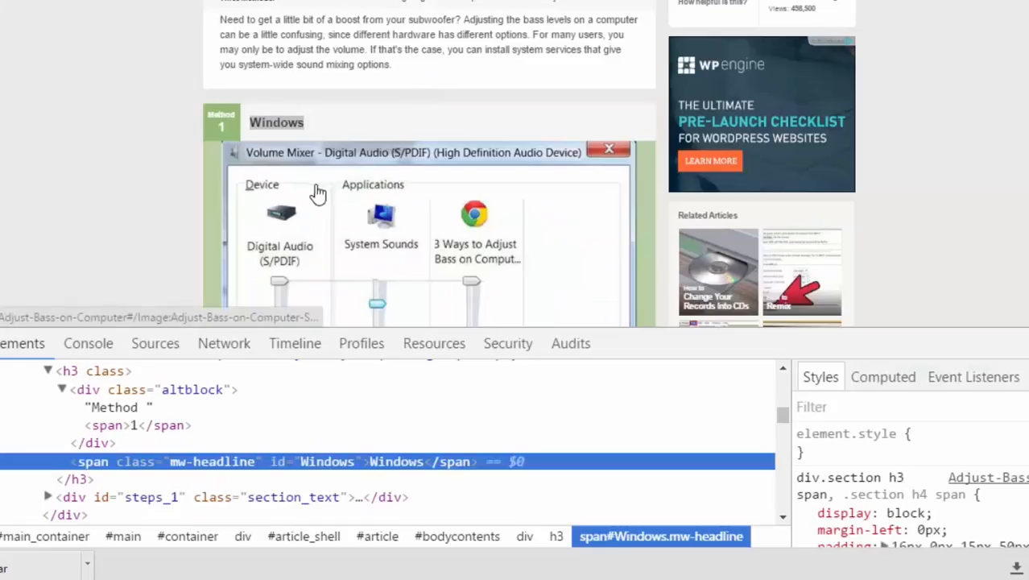
Nest a foreach loop over Element img in step.select("") inside the outer loop
{"action": "scroll", "scroll_direction": "down", "scroll_amount": 3}
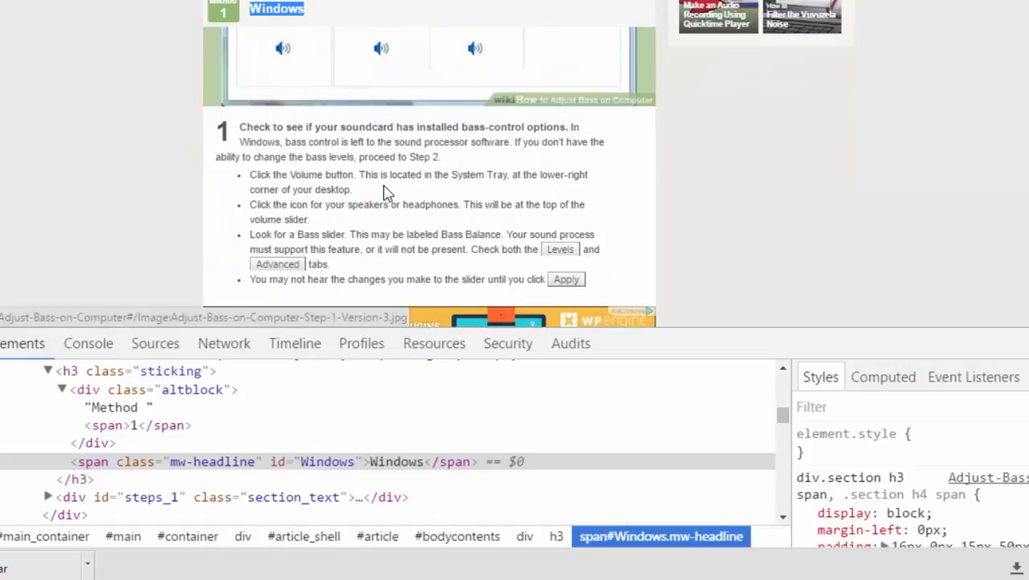
{"action": "scroll", "scroll_direction": "down", "scroll_amount": 3}
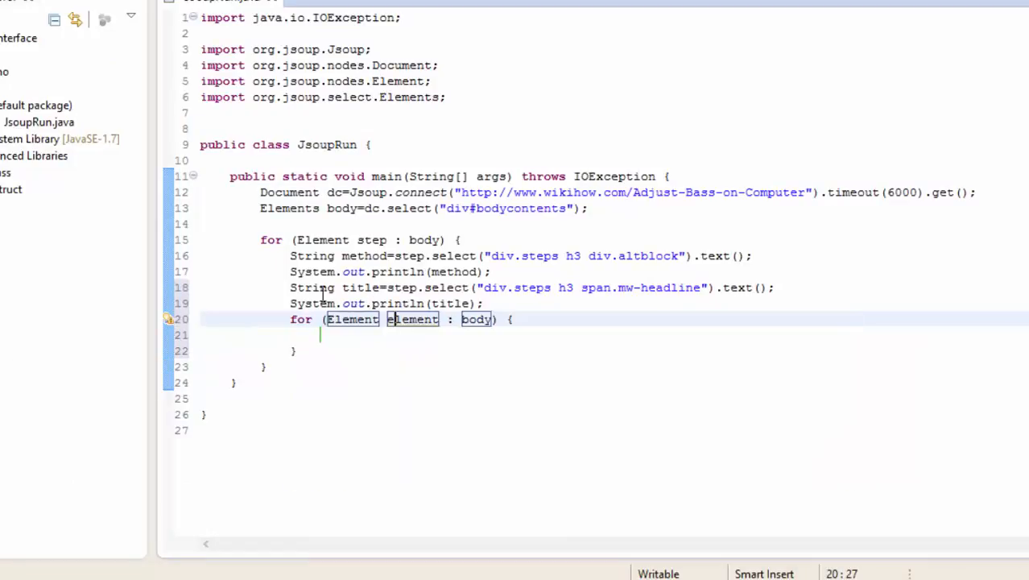
{"action": "type", "text": "i"}
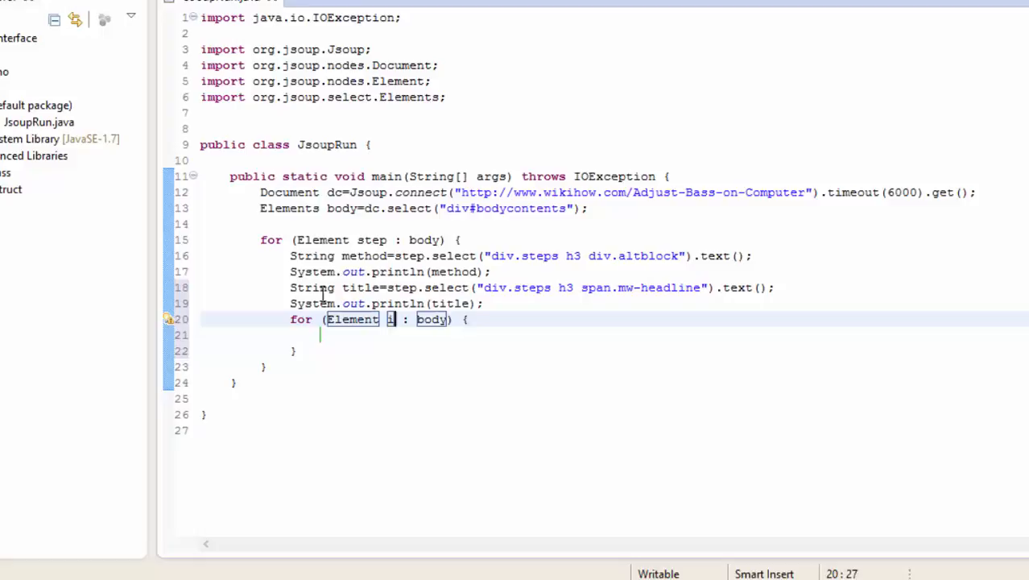
{"action": "type", "text": "mg"}
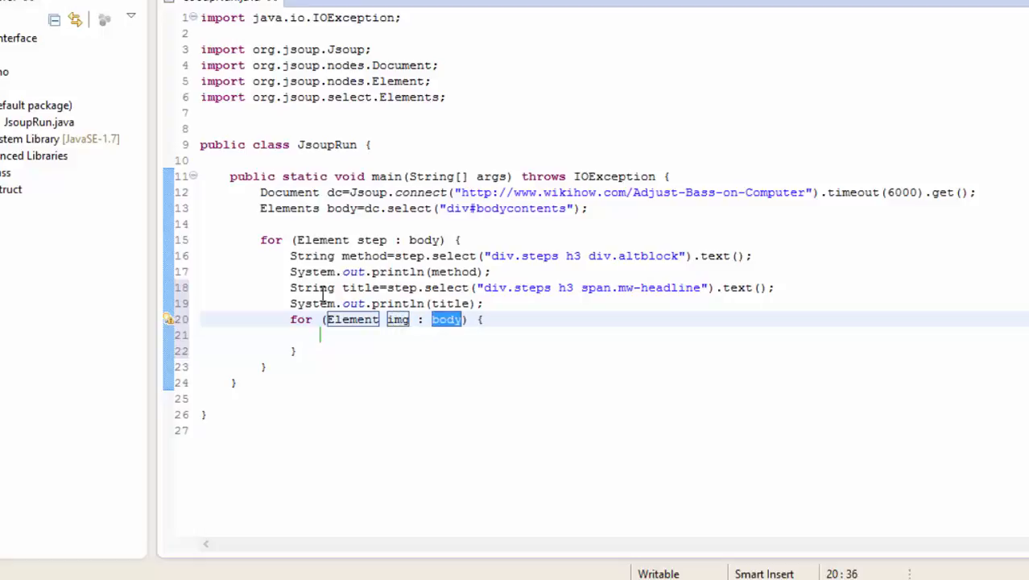
{"action": "type", "text": "step"}
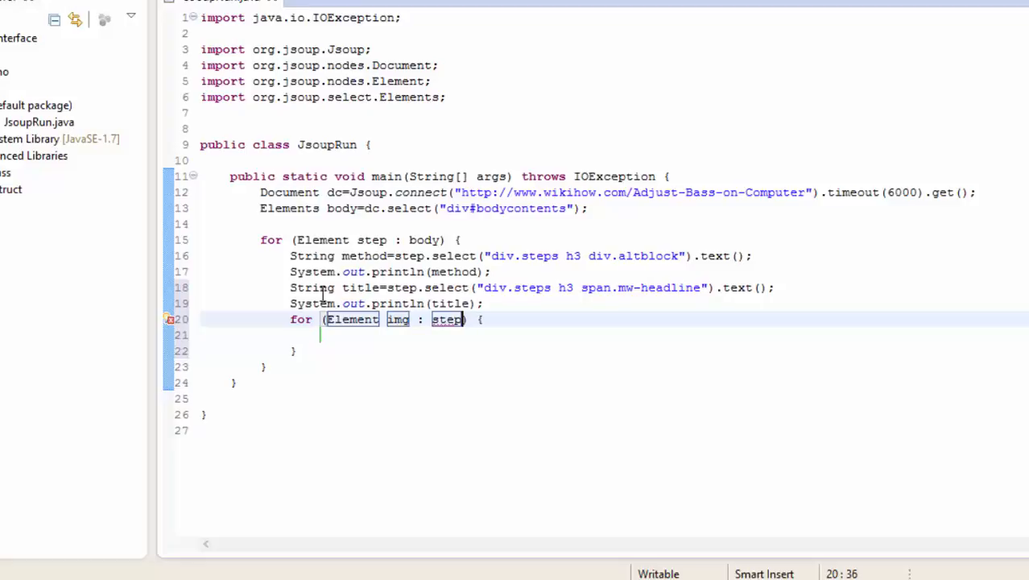
{"action": "type", "text": ".select(\"\")"}
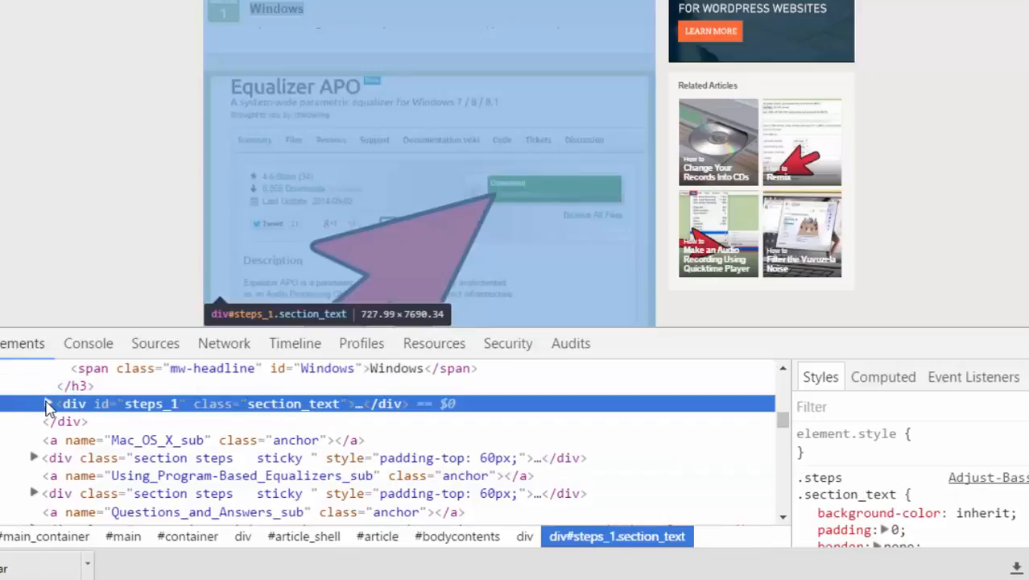
Trace step images to img data-src under section_text and use the ".section_text img" selector
{"action": "left_click", "coordinate": [47, 403]}
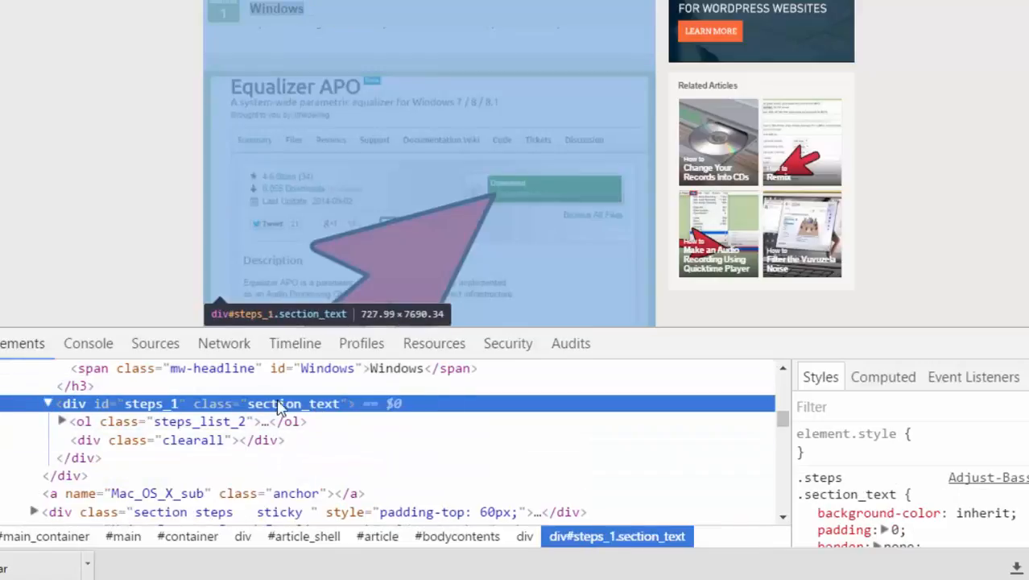
{"action": "double_click", "coordinate": [293, 404]}
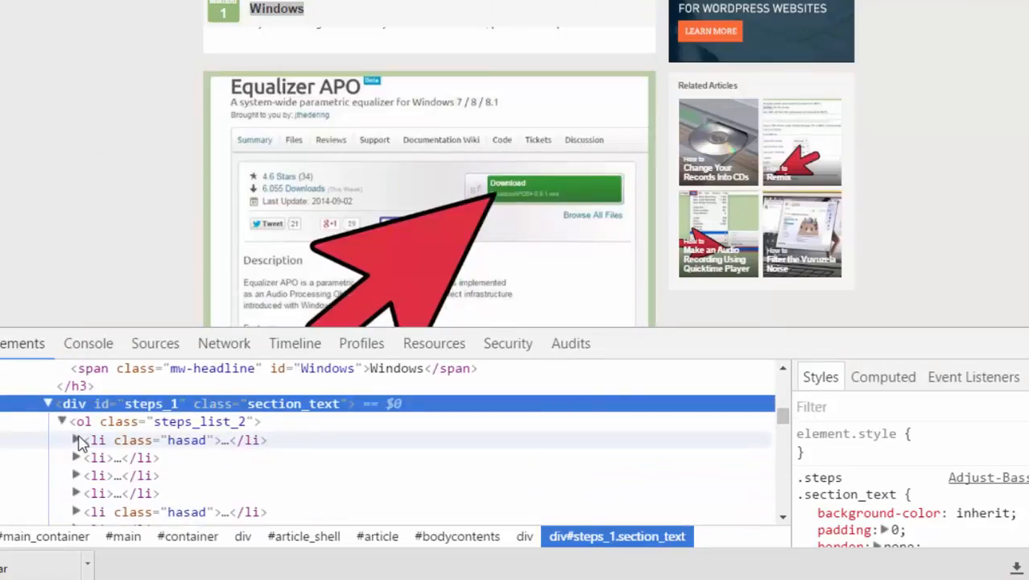
{"action": "left_click", "coordinate": [76, 439]}
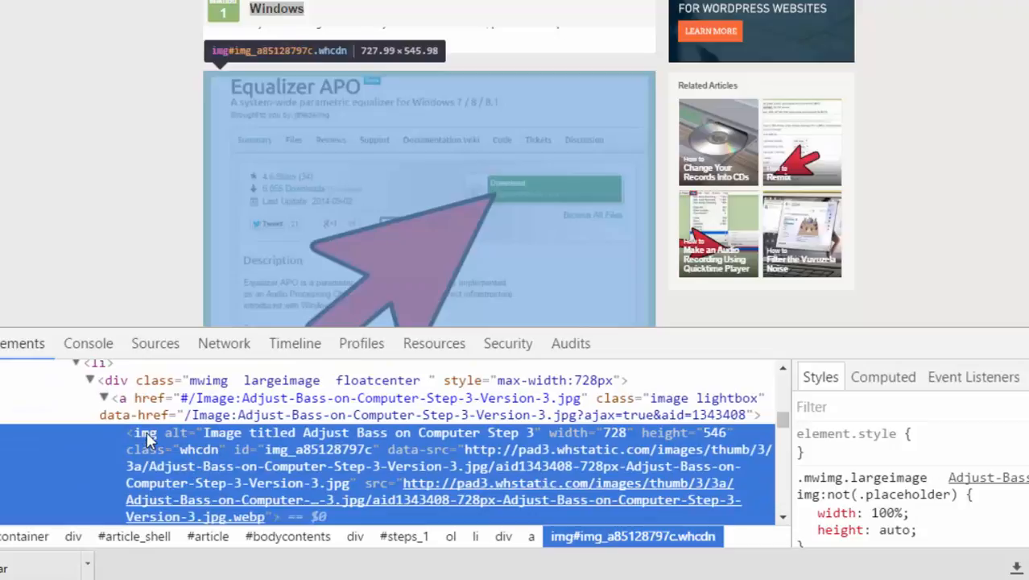
{"action": "left_click", "coordinate": [145, 433]}
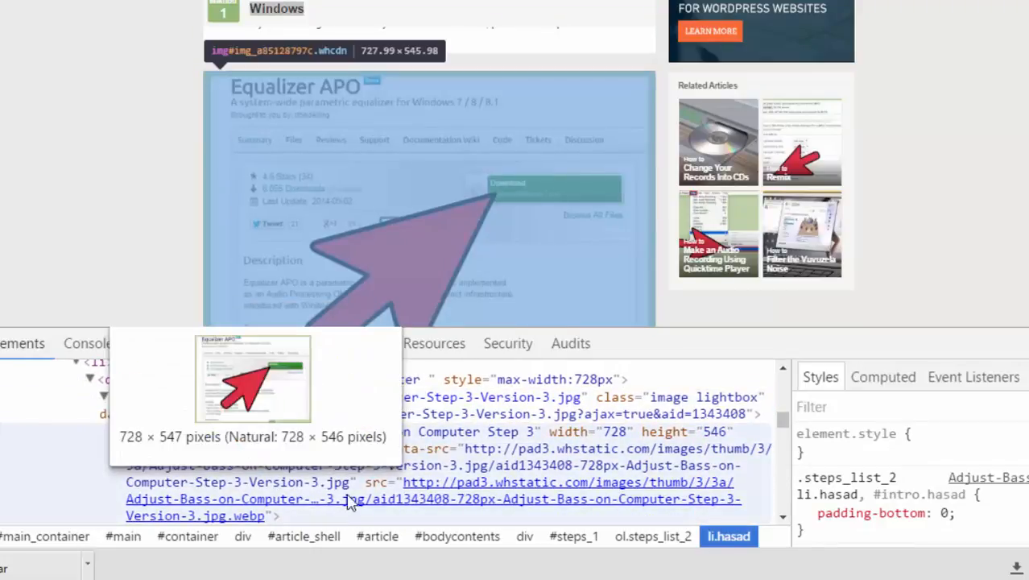
{"action": "mouse_move", "coordinate": [472, 518]}
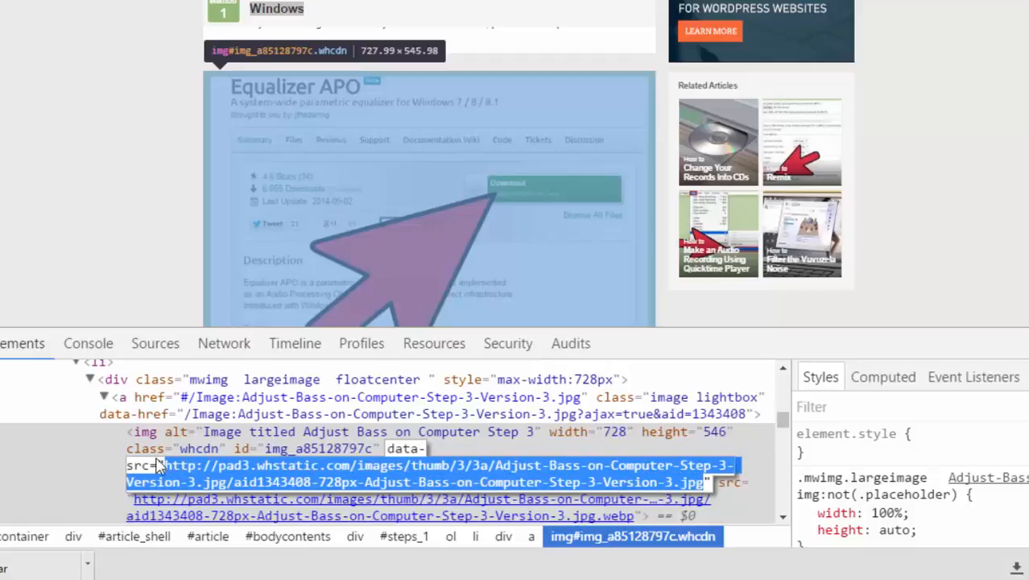
{"action": "left_click", "coordinate": [298, 473]}
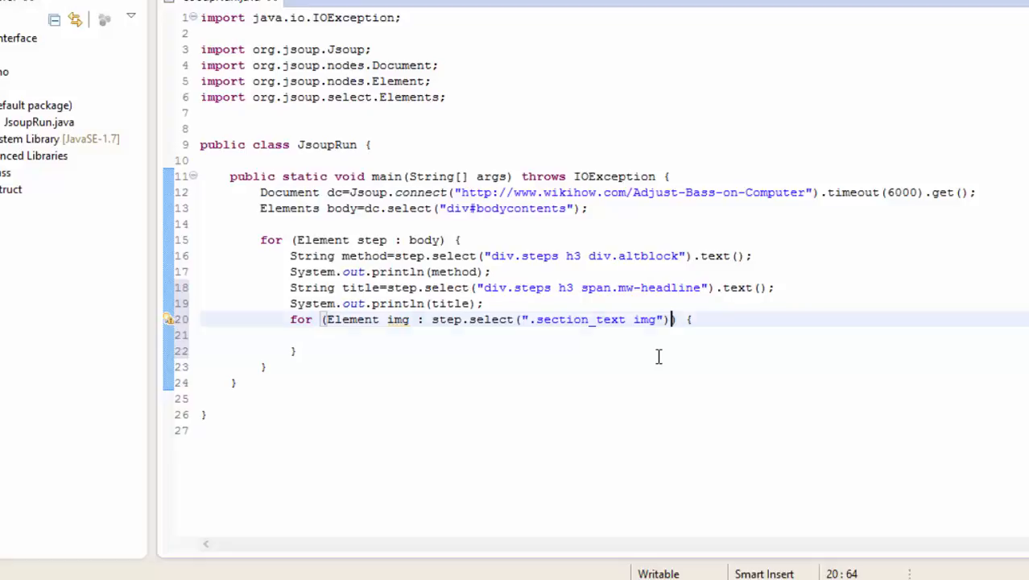
In the inner loop, store img.attr("data-src") in a String named img_url
{"action": "type", "text": "Str"}
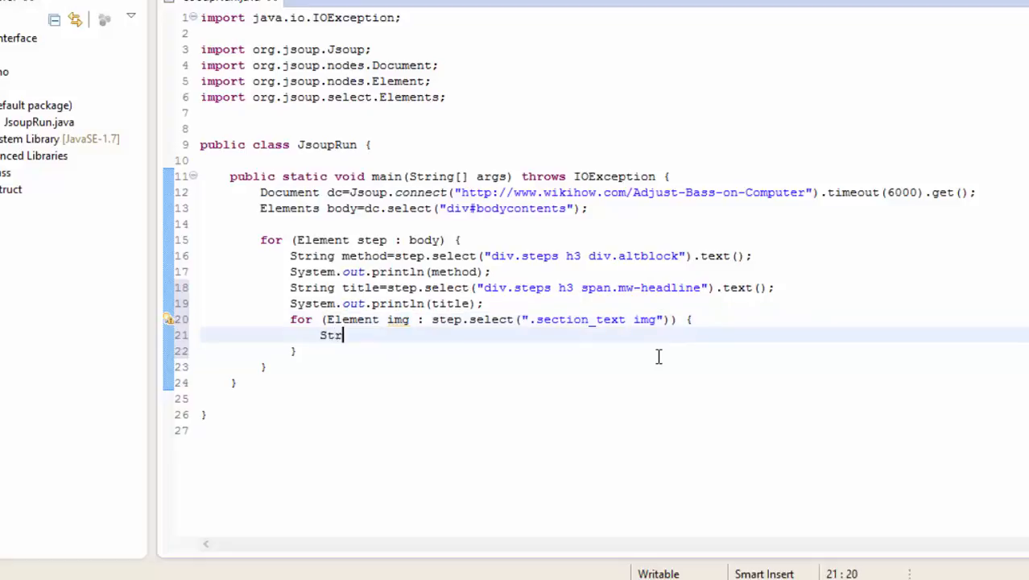
{"action": "type", "text": "ing img_url"}
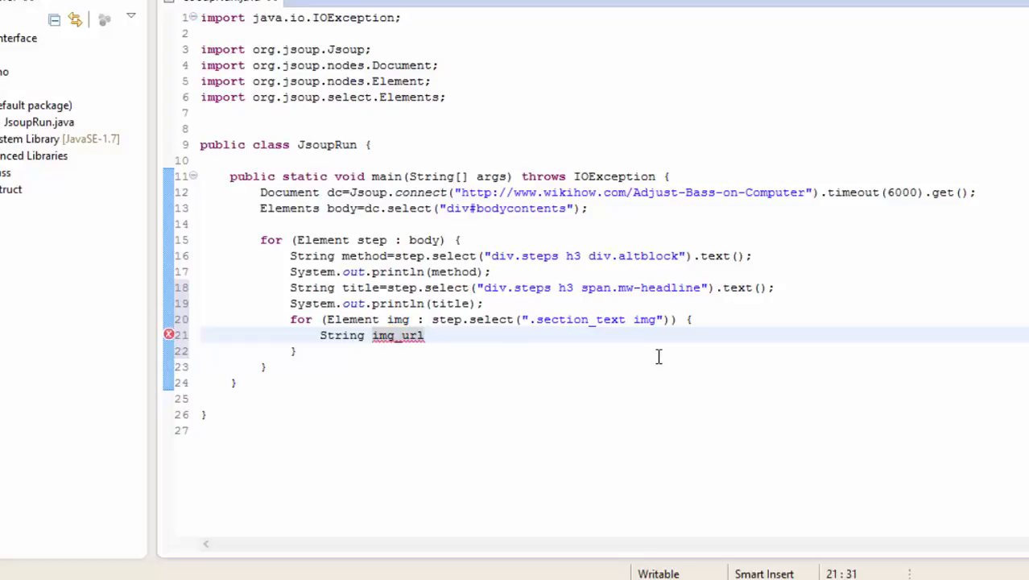
{"action": "type", "text": "=img.attr(\"data-src\");"}
{"action": "type", "text": "System.out.println();"}
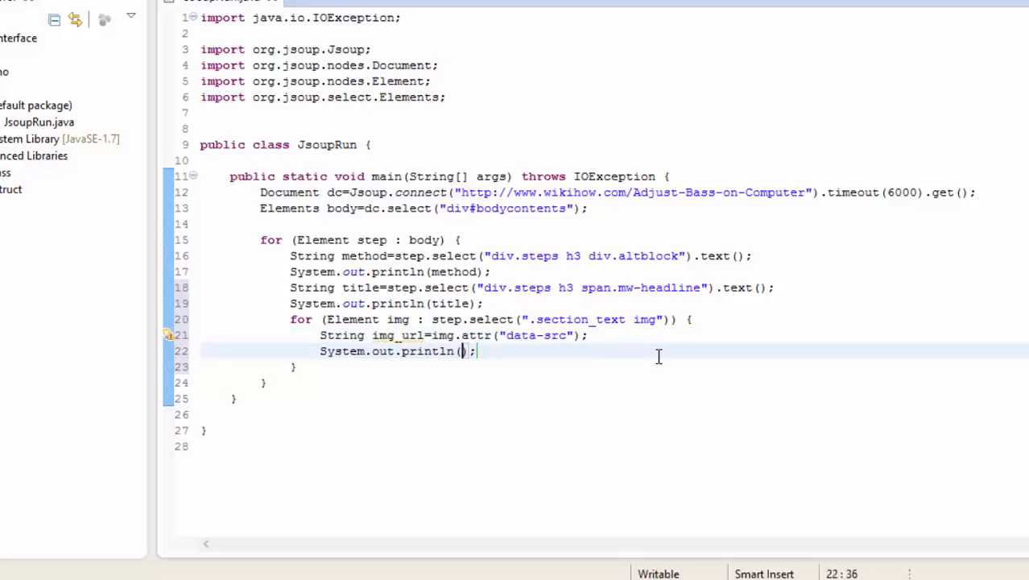
{"action": "type", "text": "\"\""}
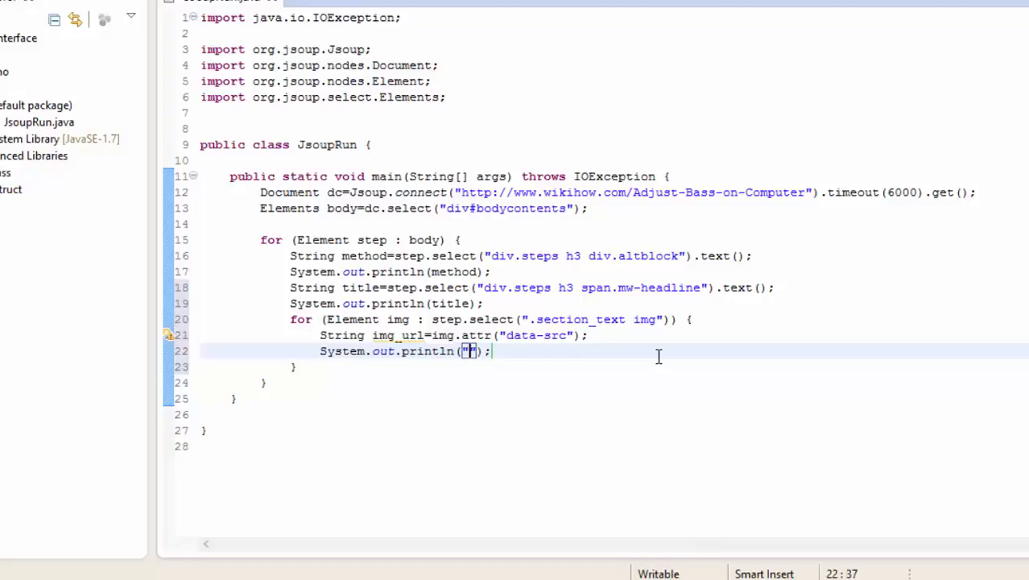
Print "GETURL: " + img_url, then re-inspect the image div's class names in DevTools
{"action": "type", "text": "GETURL:"}
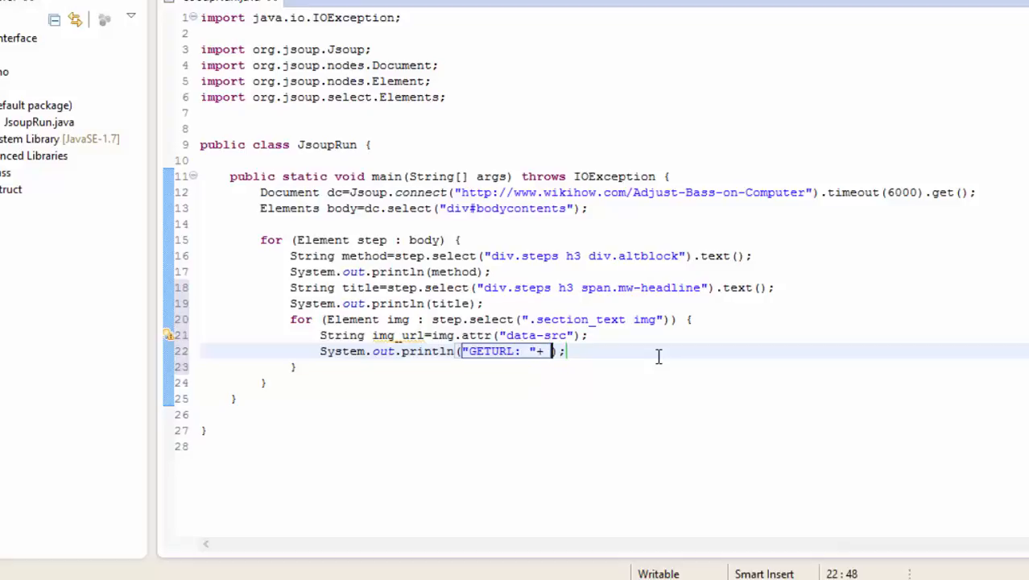
{"action": "type", "text": "img_url"}
{"action": "type", "text": "s"}
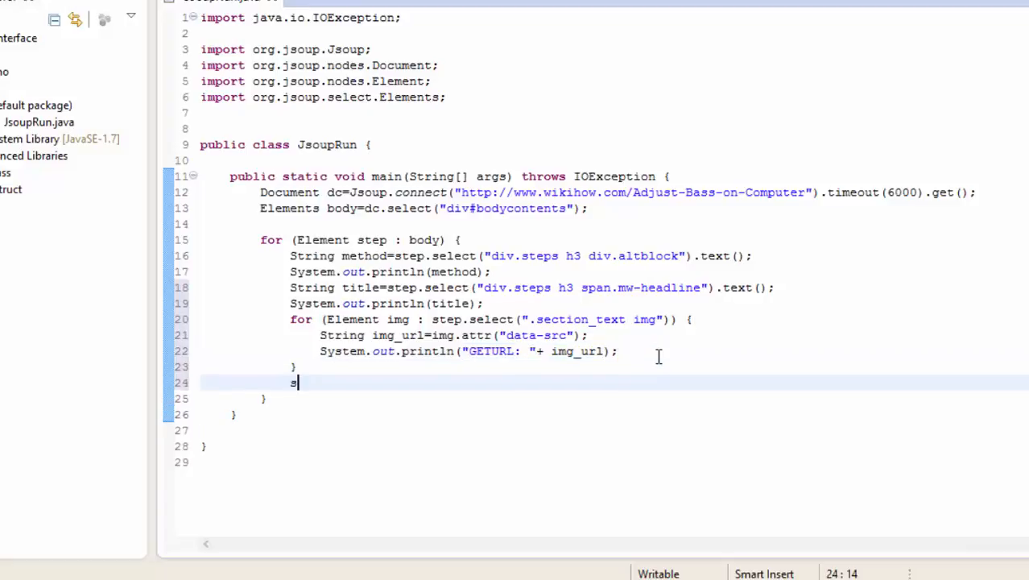
{"action": "type", "text": "System.out.println();"}
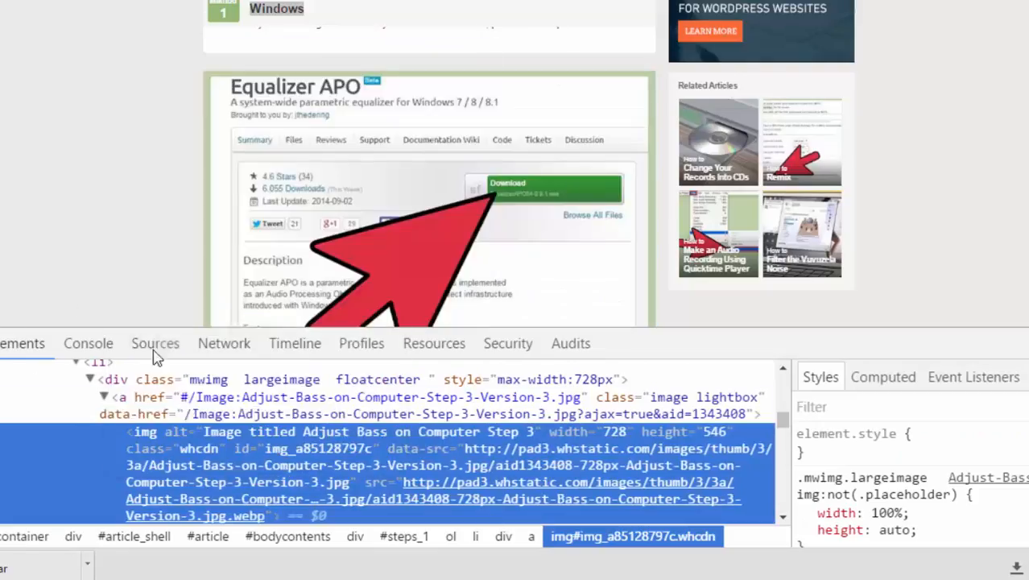
{"action": "left_click", "coordinate": [115, 379]}
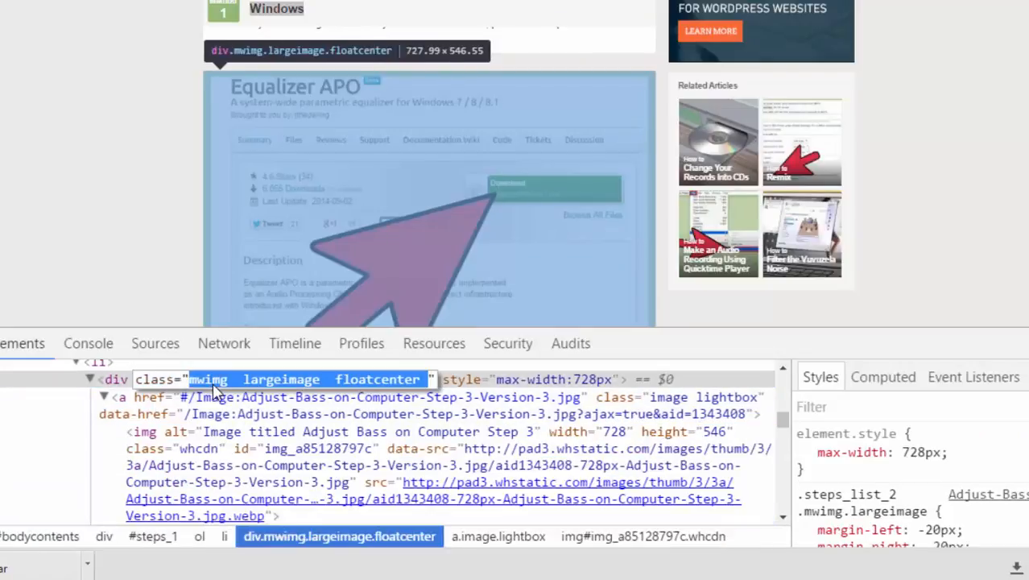